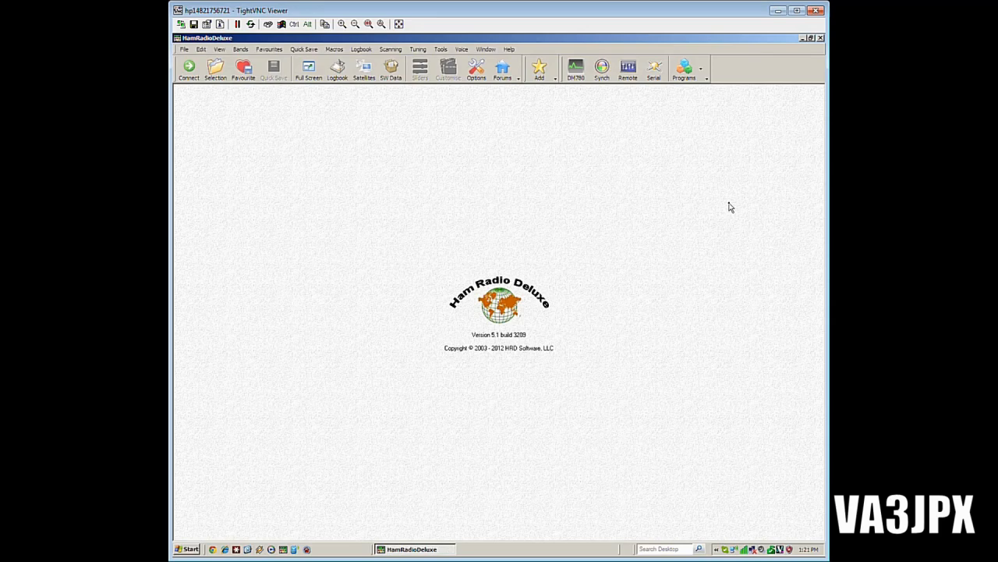
mouse_move(602, 68)
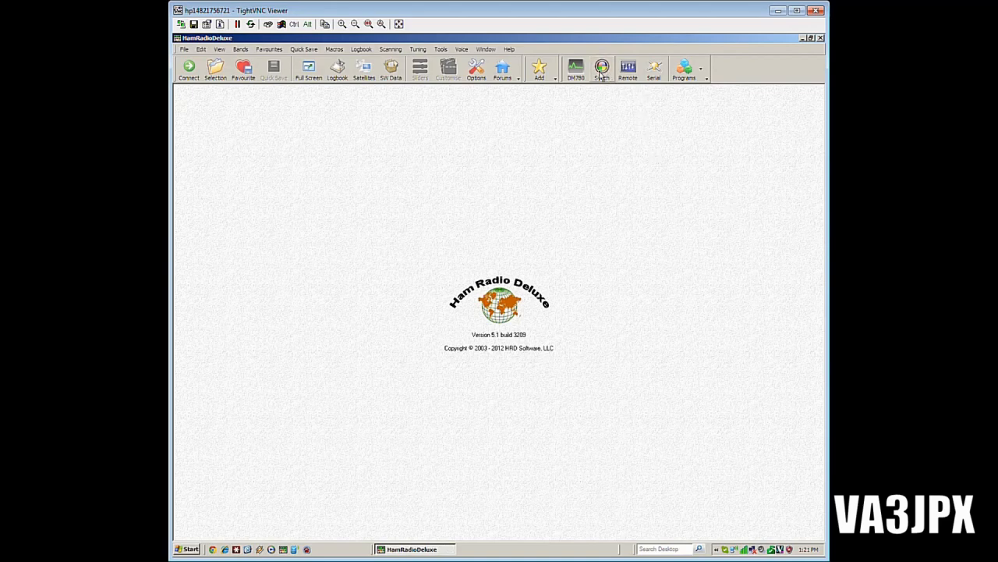
mouse_move(518, 53)
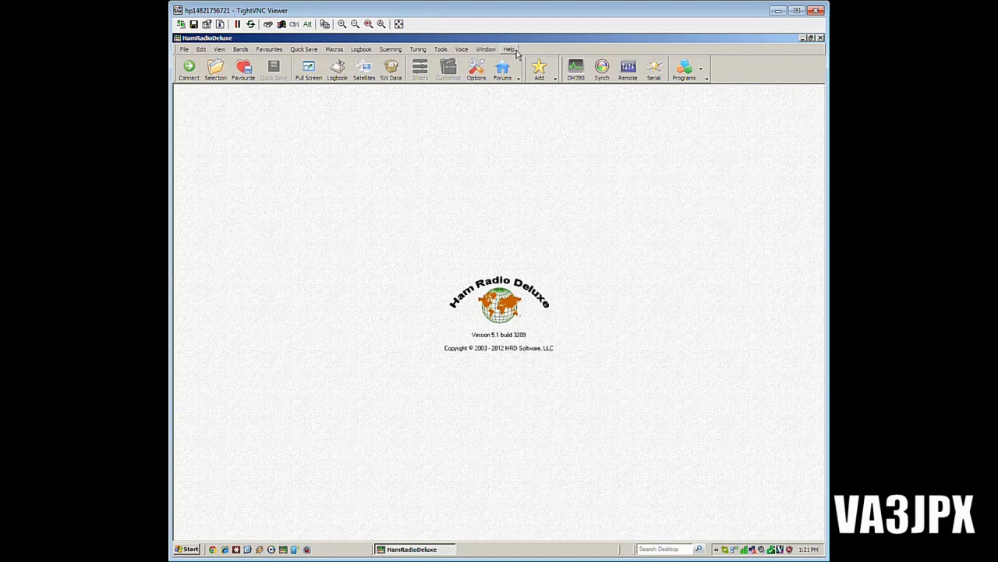
Show the About dialog reporting Ham Radio Deluxe version 5.1 build 3209
click(509, 48)
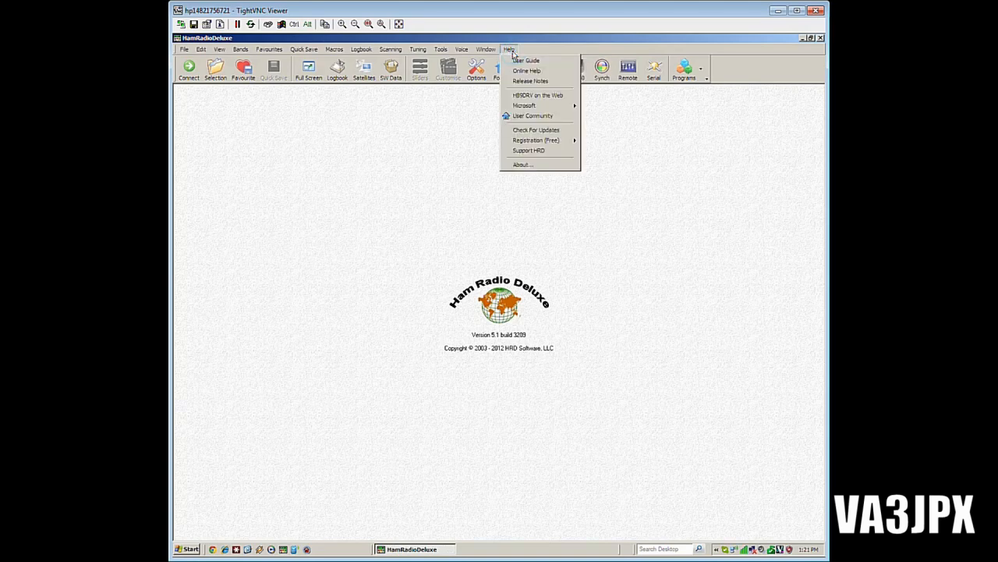
mouse_move(521, 165)
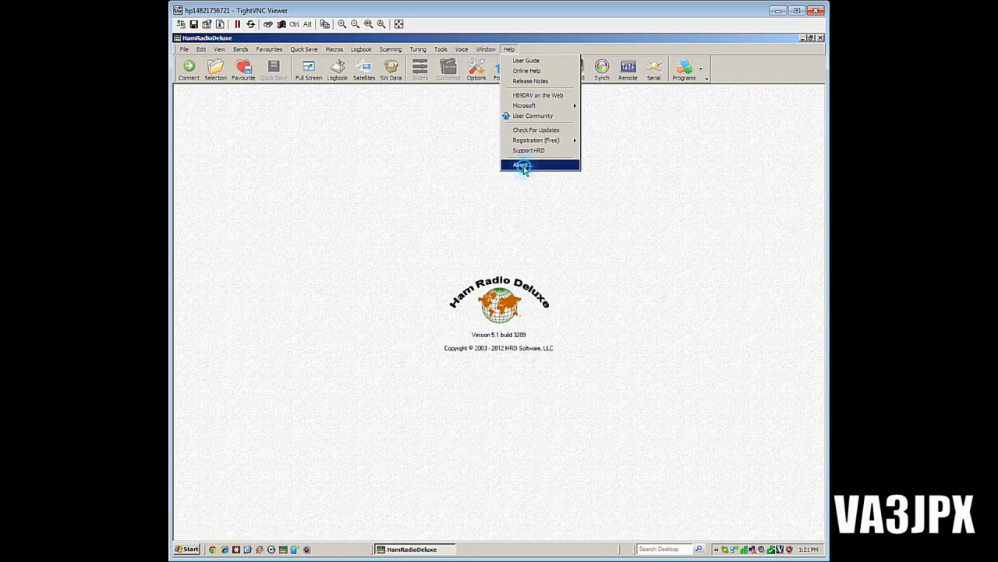
click(521, 166)
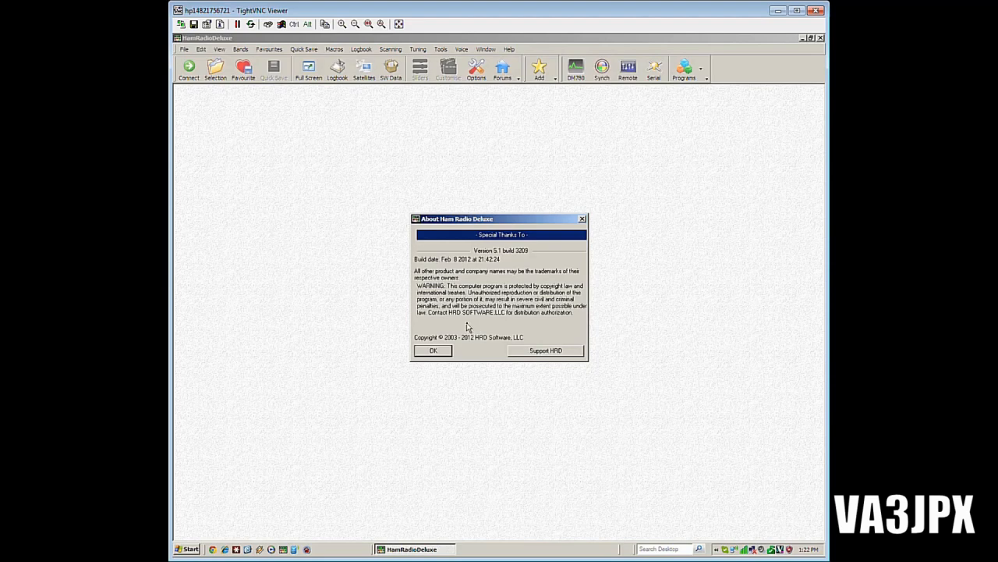
Dismiss the About box, returning to the empty main window
click(434, 349)
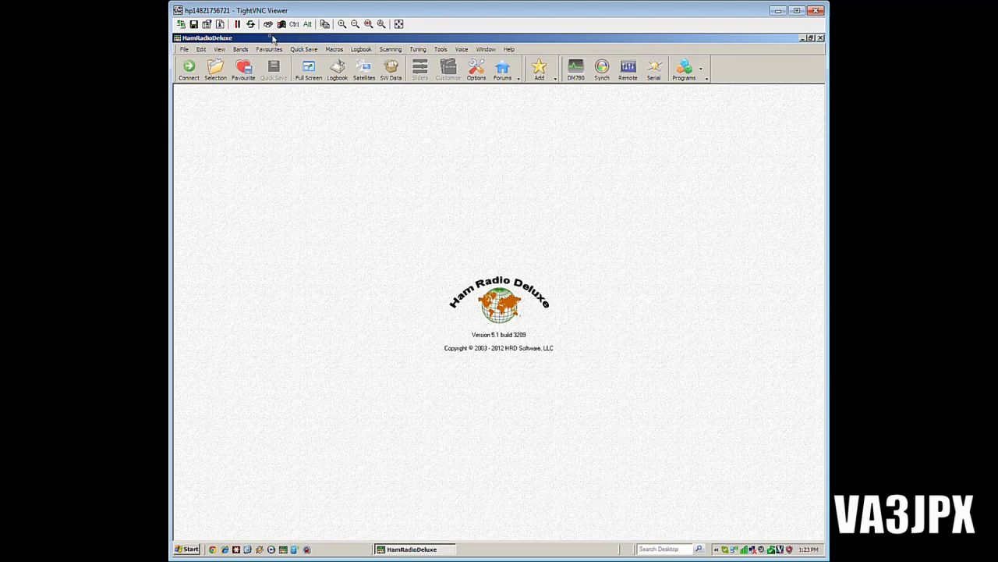
mouse_move(487, 178)
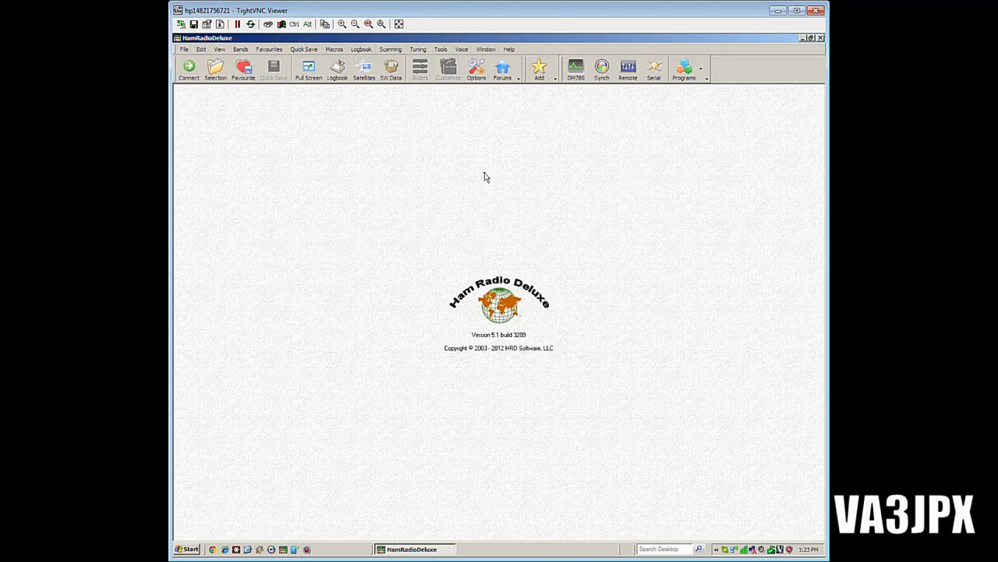
mouse_move(536, 197)
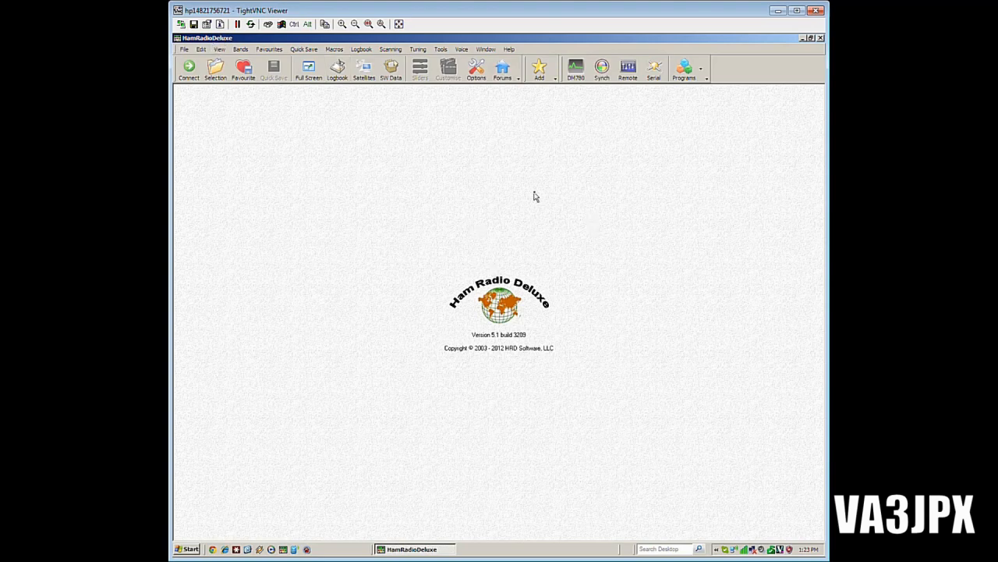
mouse_move(262, 159)
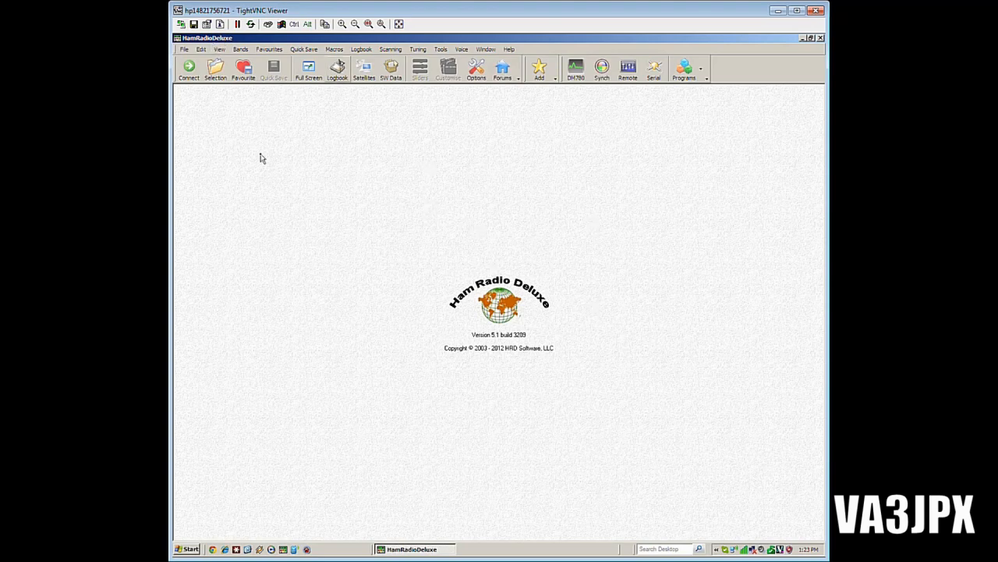
mouse_move(440, 48)
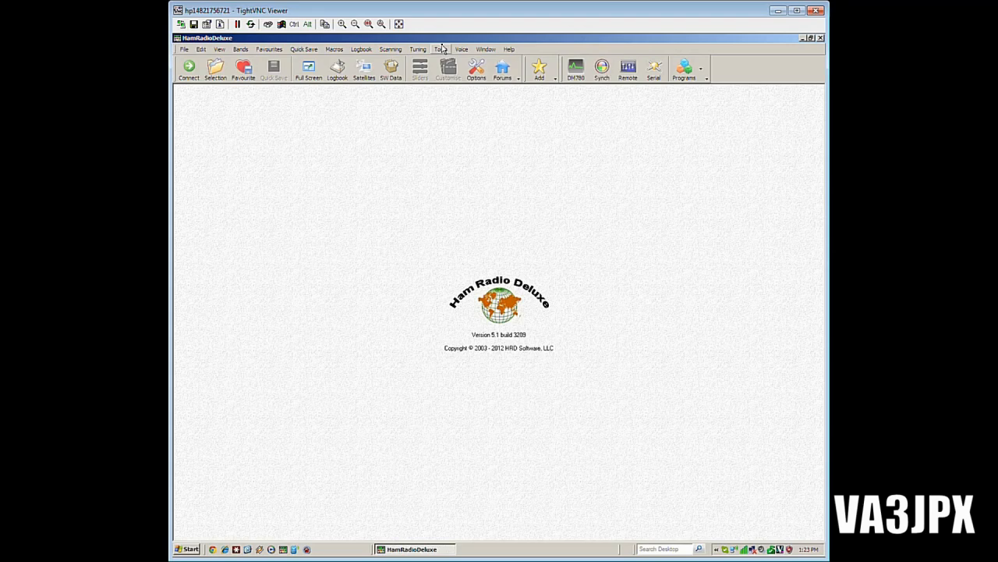
Open Remote Servers from Tools > Programs, showing the HRD Remote Server as Running
click(440, 49)
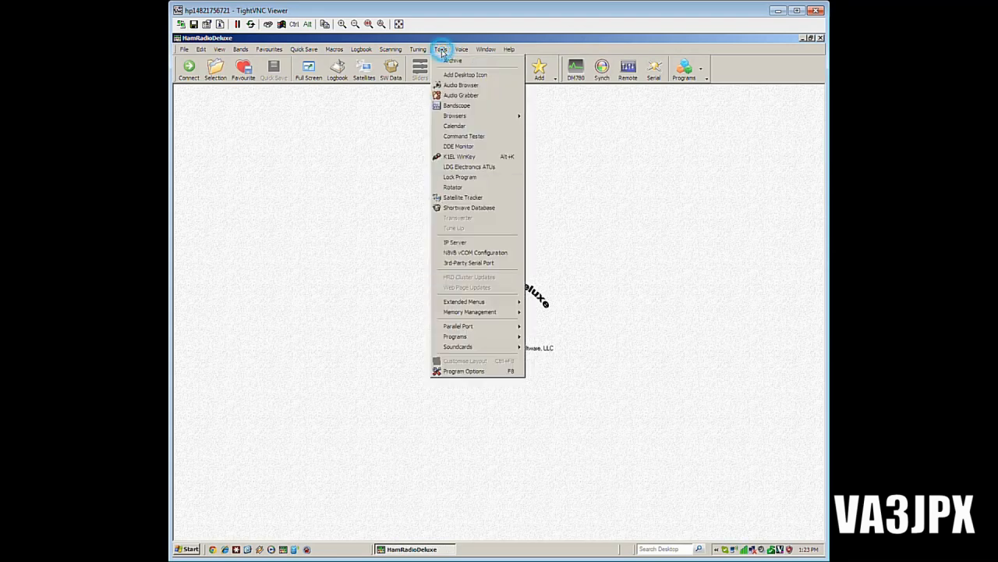
mouse_move(471, 337)
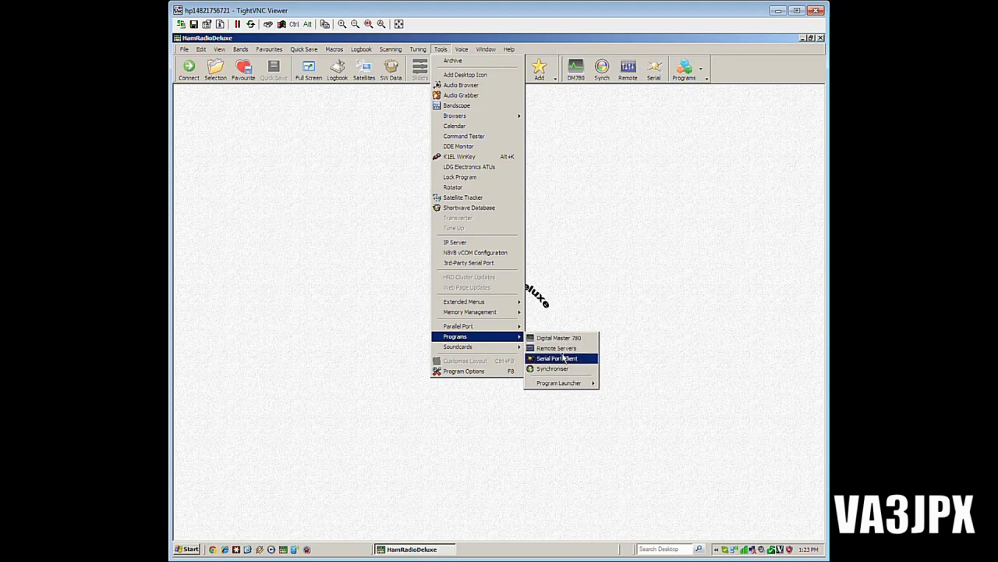
mouse_move(556, 348)
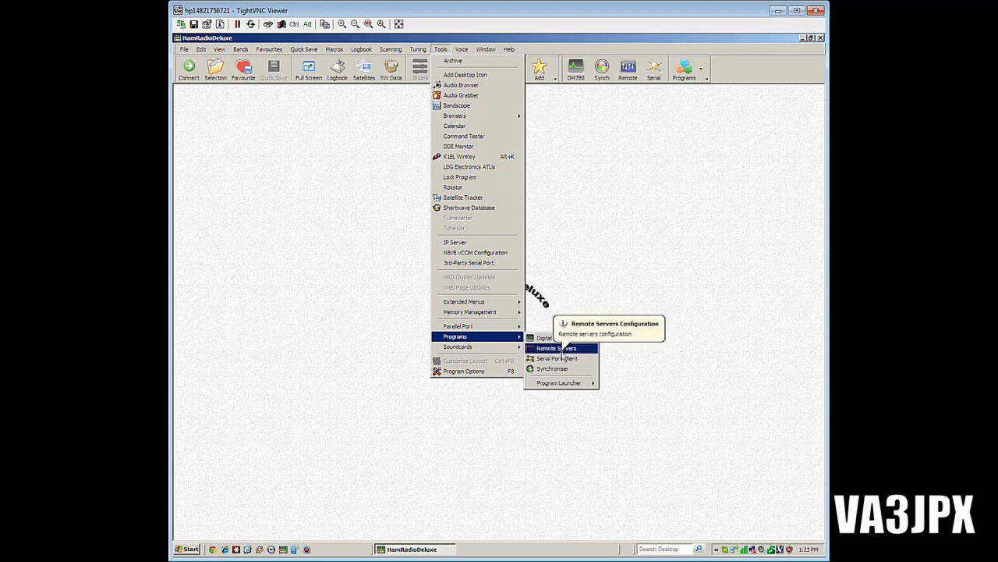
click(554, 348)
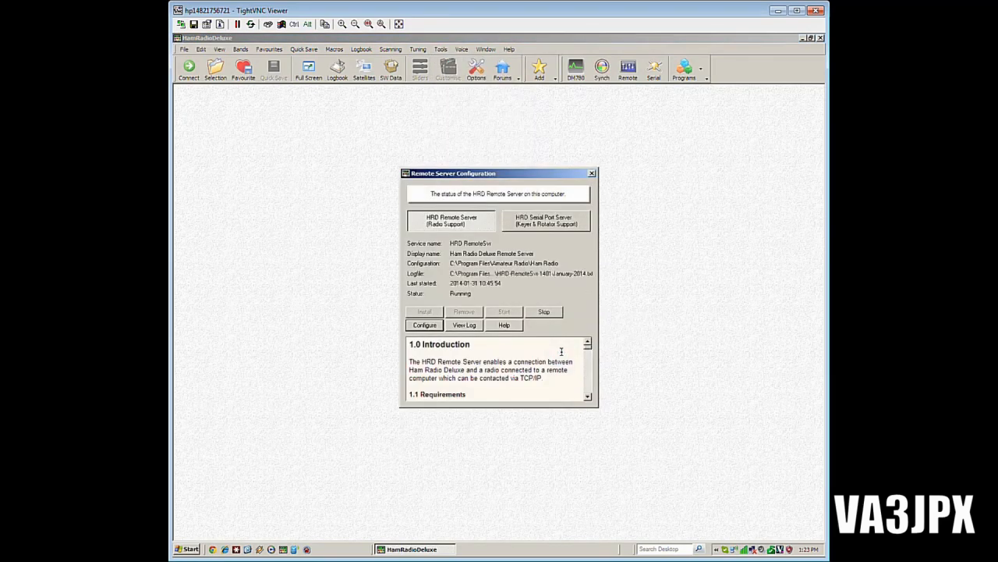
mouse_move(559, 284)
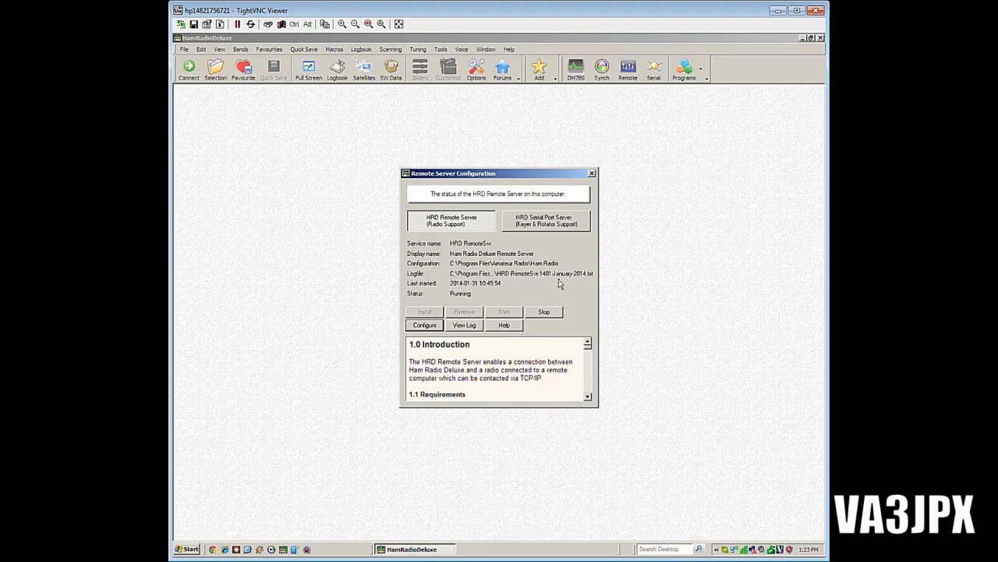
mouse_move(455, 238)
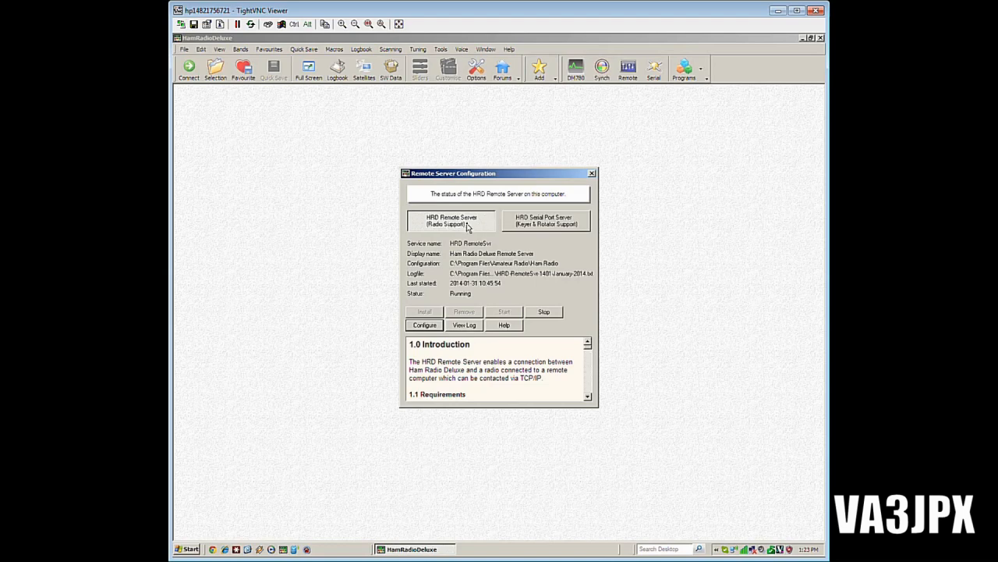
mouse_move(482, 274)
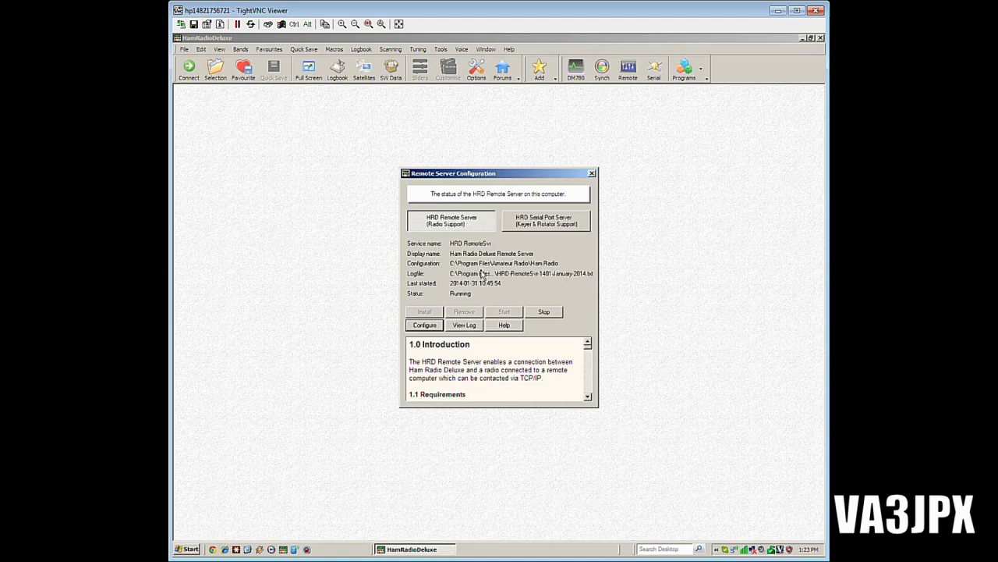
mouse_move(433, 315)
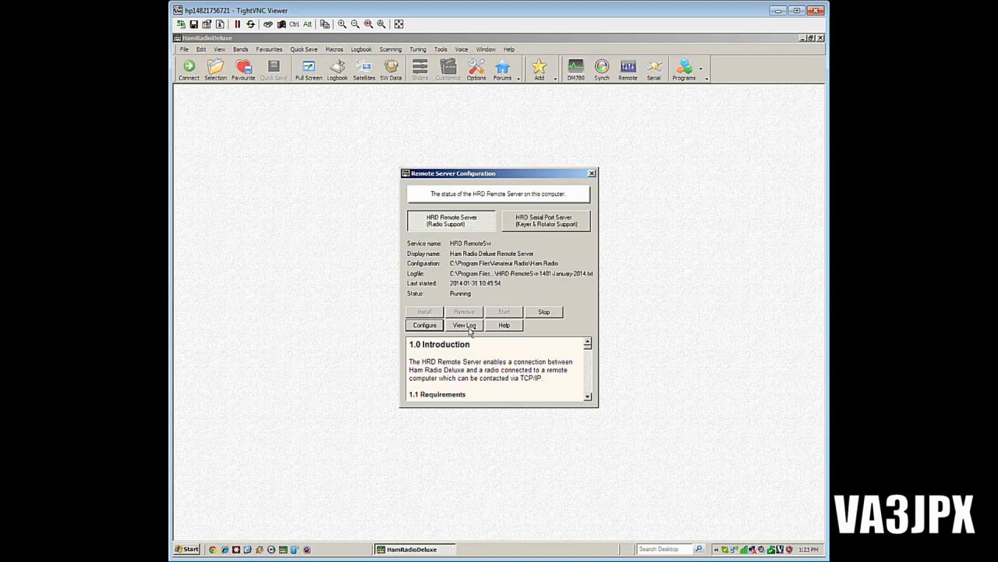
mouse_move(553, 282)
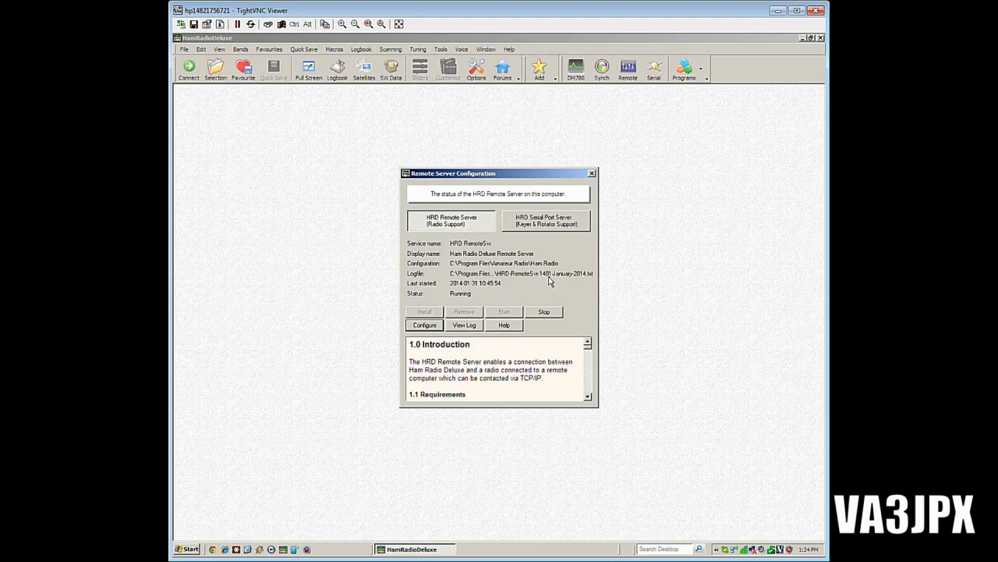
mouse_move(482, 284)
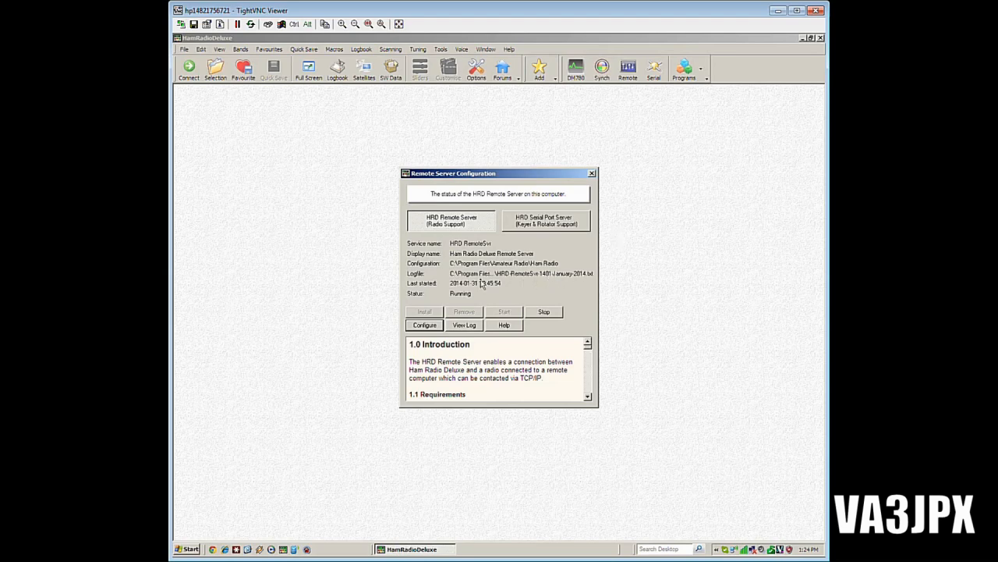
mouse_move(549, 275)
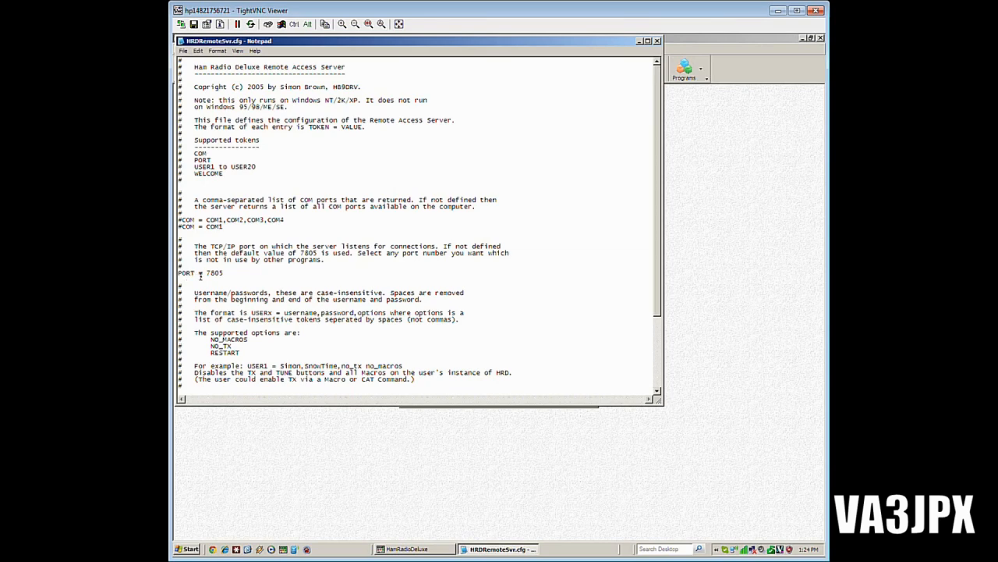
mouse_move(617, 385)
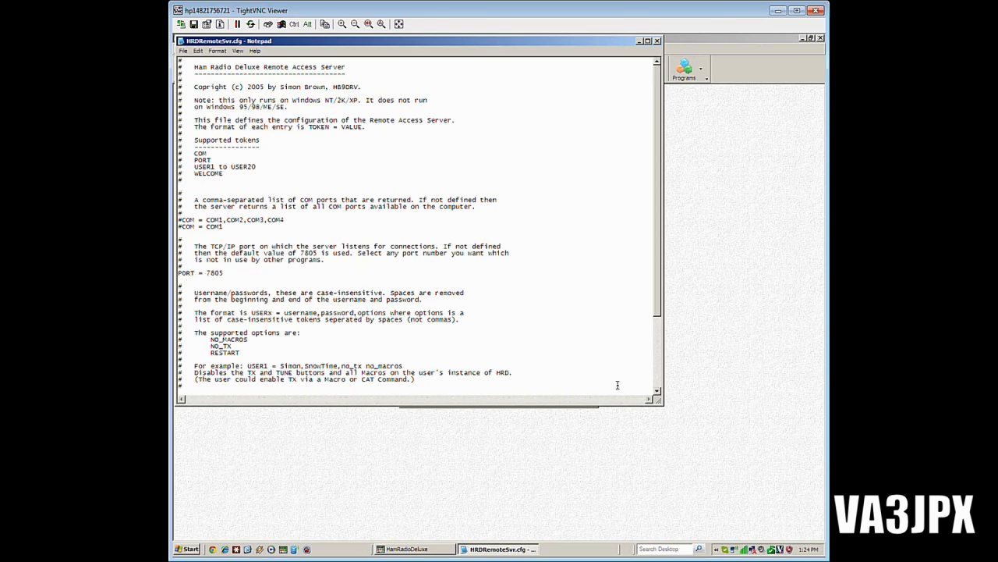
Scroll through the server's .cfg file in Notepad, reviewing port 7805 and user entries
scroll(down, 3)
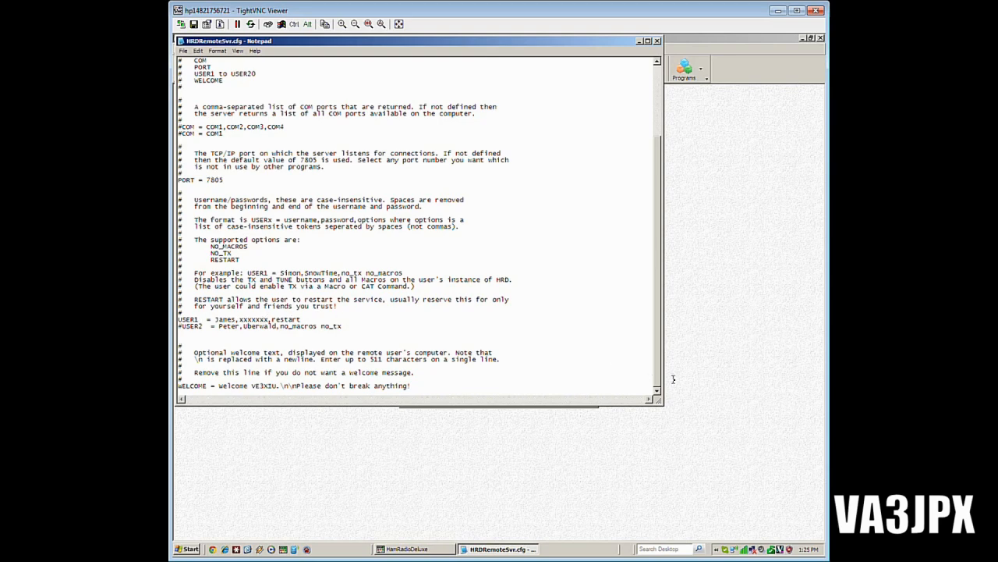
mouse_move(457, 234)
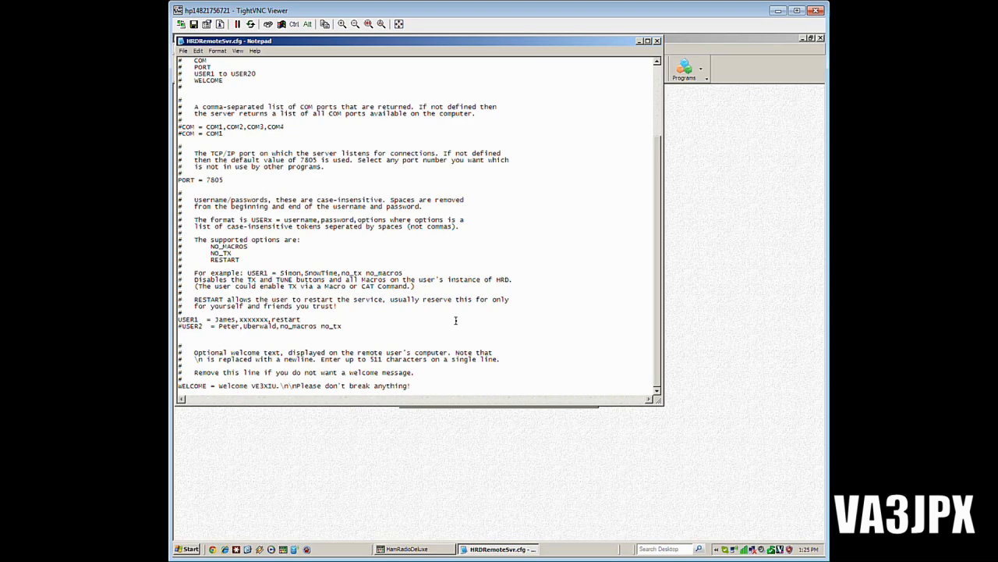
mouse_move(351, 402)
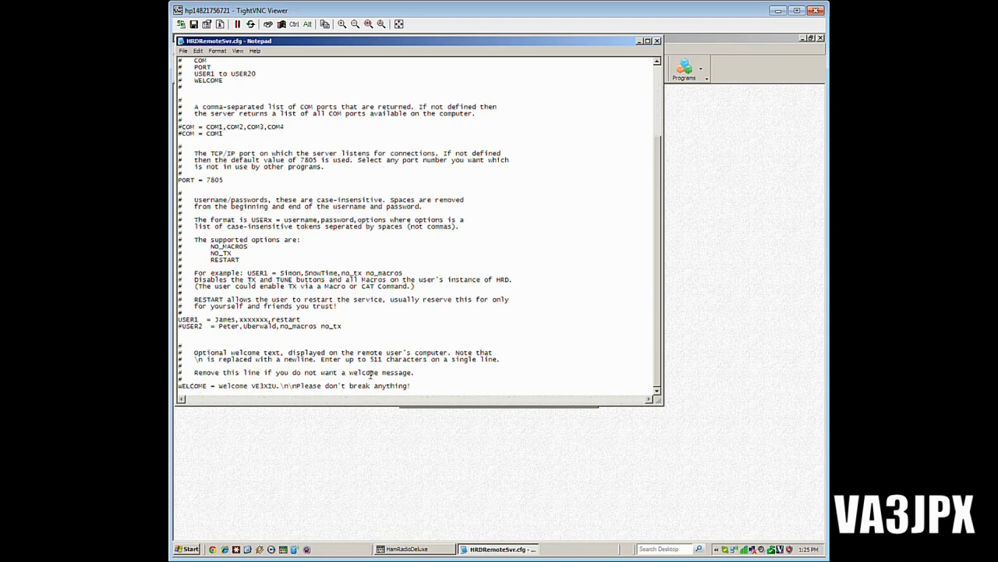
mouse_move(411, 371)
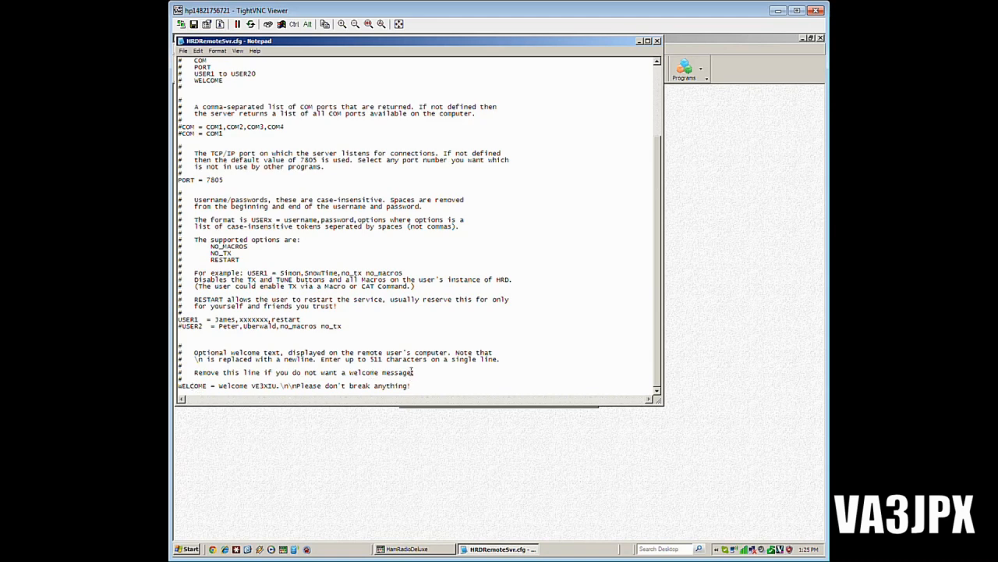
mouse_move(421, 376)
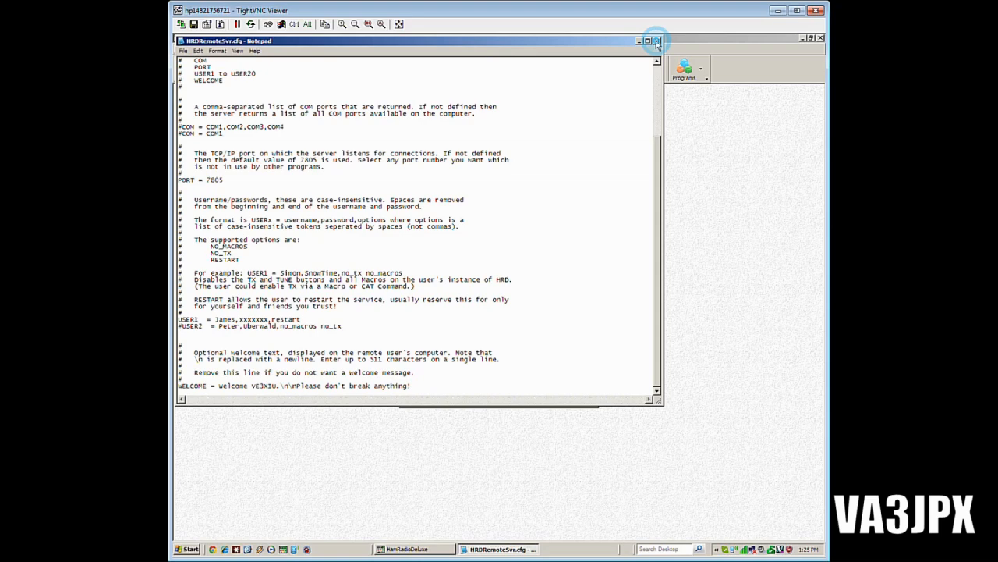
Close the config file and the Remote Server Configuration window, leaving the server running
click(655, 40)
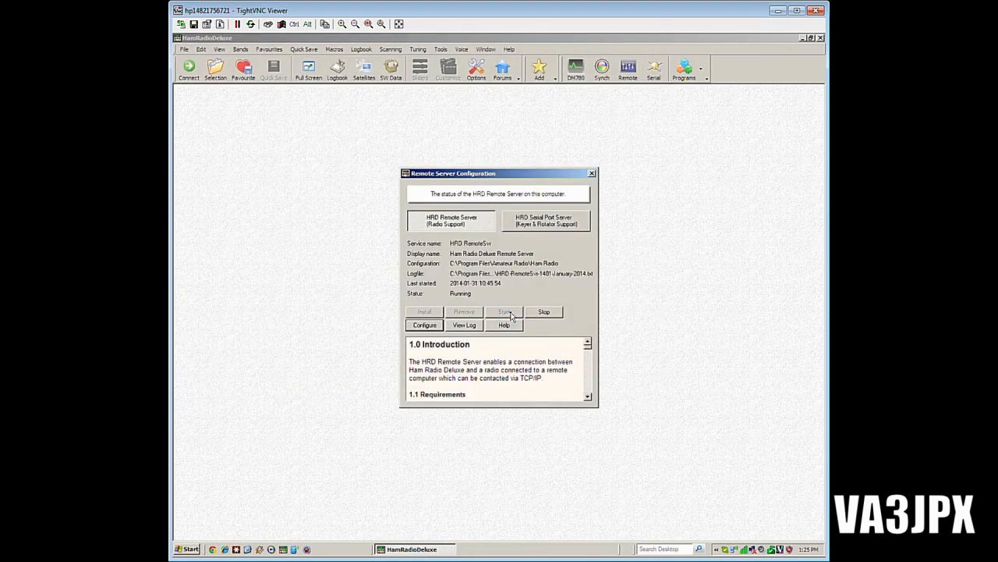
mouse_move(519, 304)
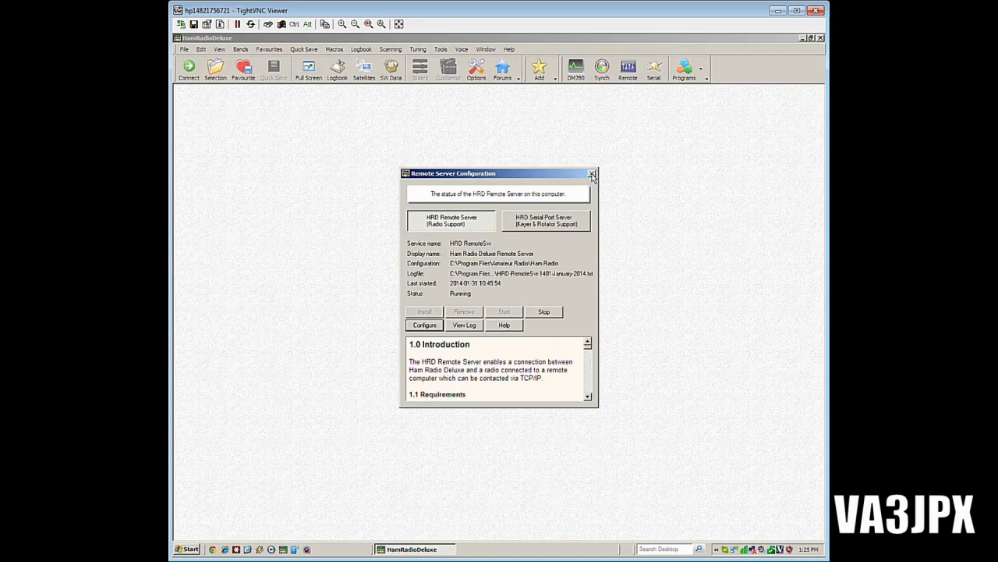
click(591, 173)
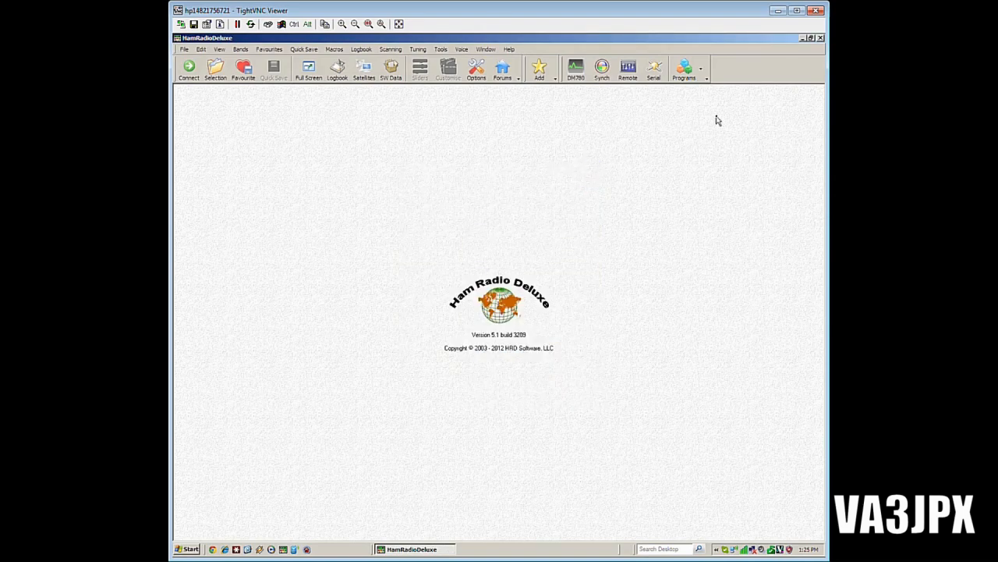
mouse_move(821, 41)
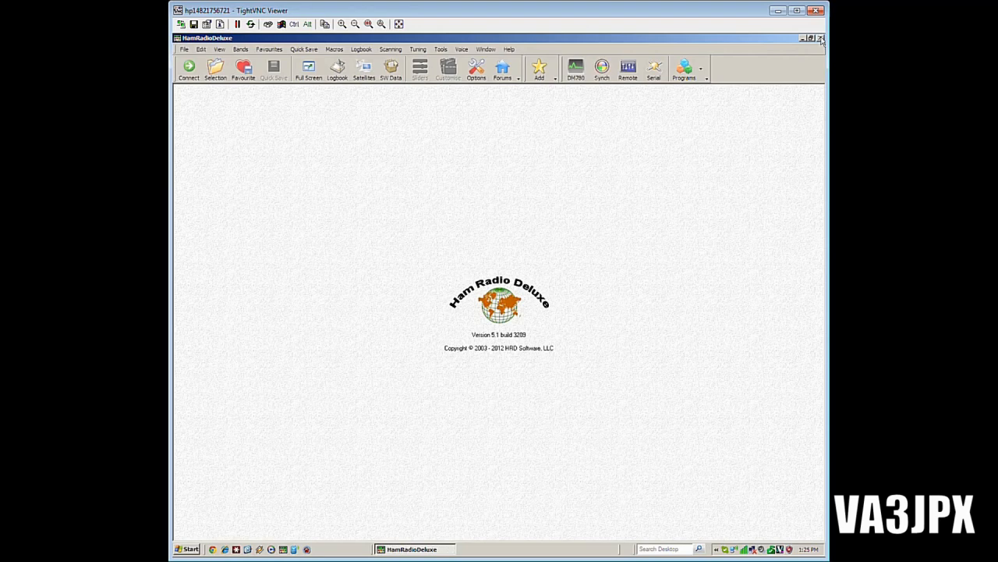
mouse_move(820, 37)
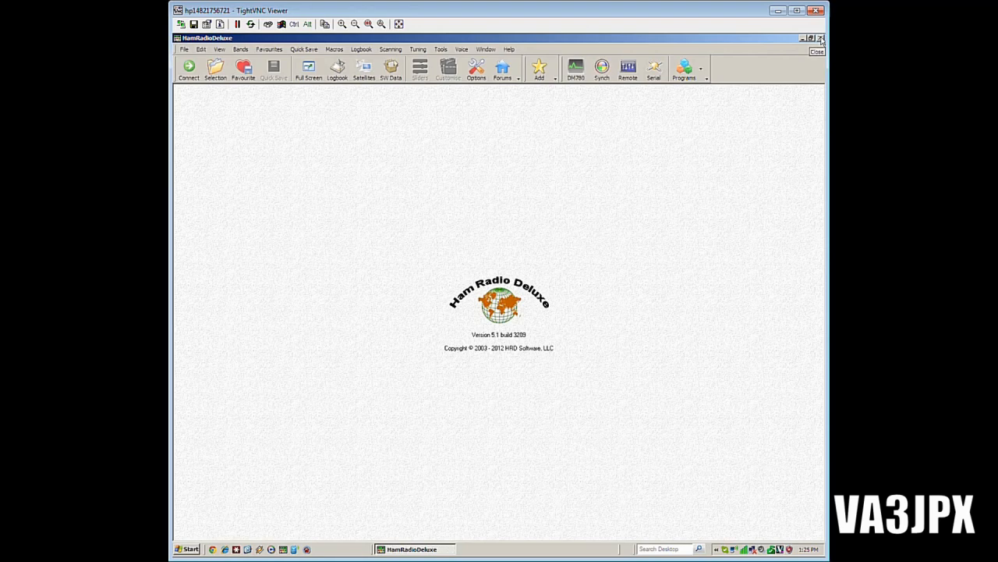
Close the remote Ham Radio Deluxe window, leaving the remote desktop in the VNC viewer
click(821, 38)
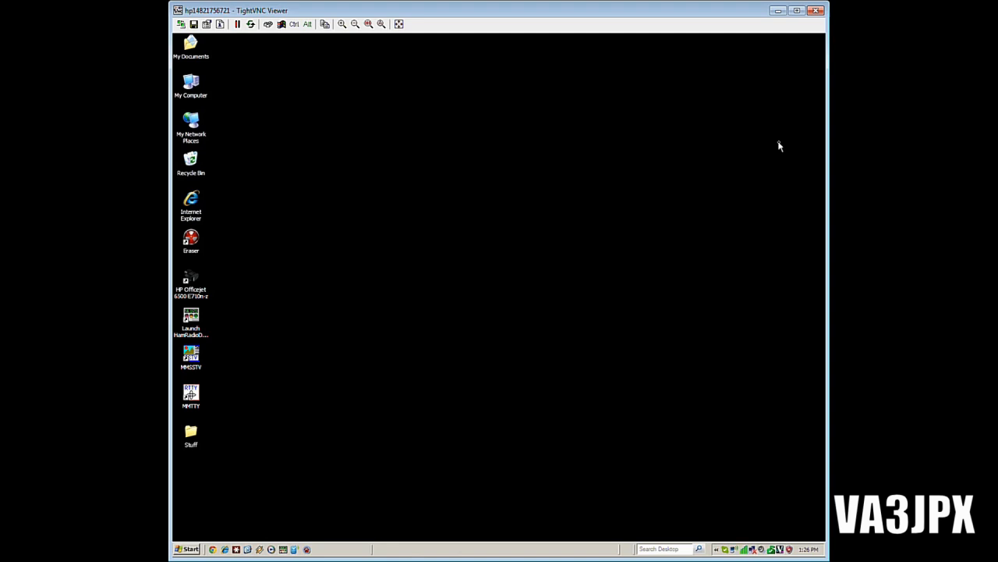
mouse_move(658, 280)
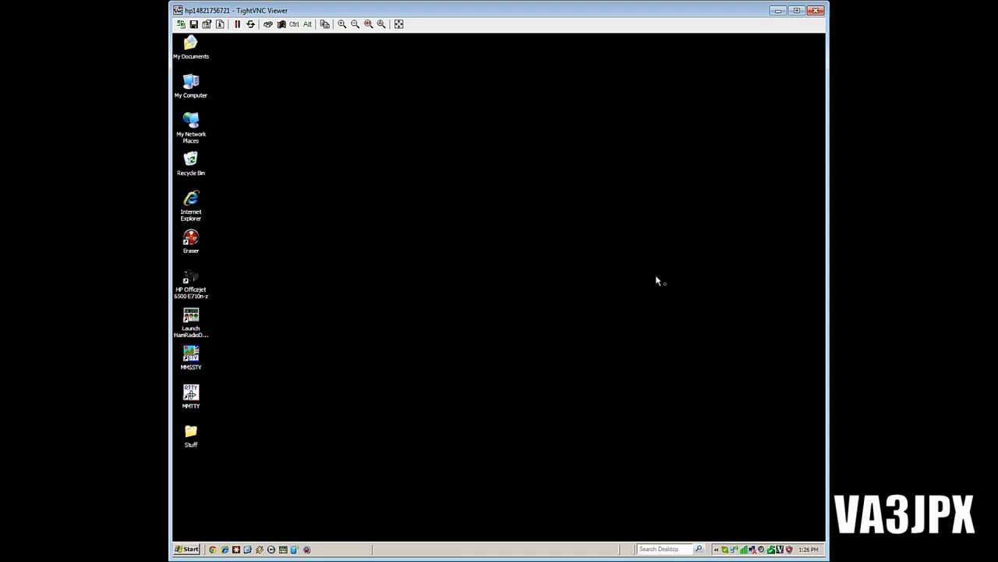
mouse_move(632, 296)
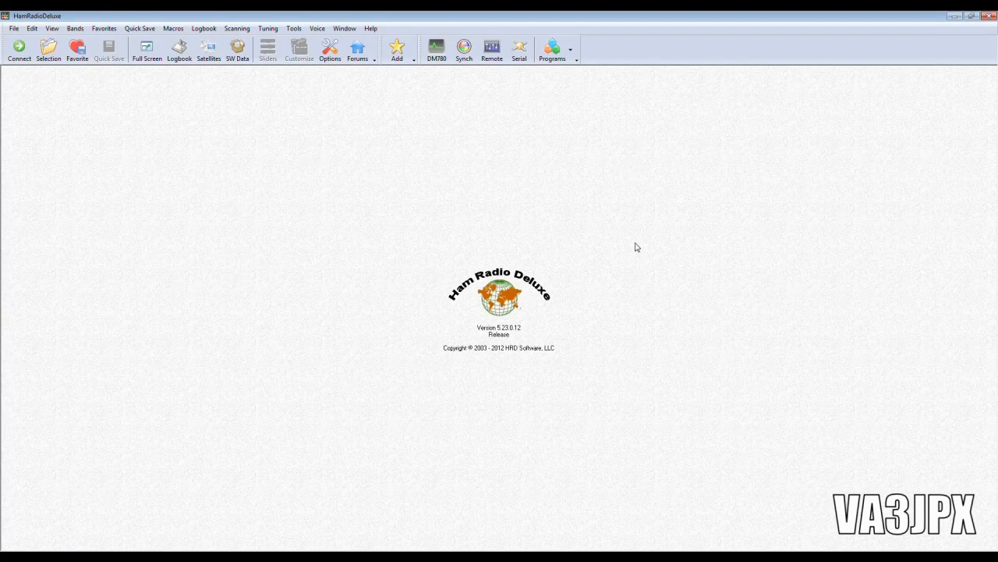
mouse_move(215, 118)
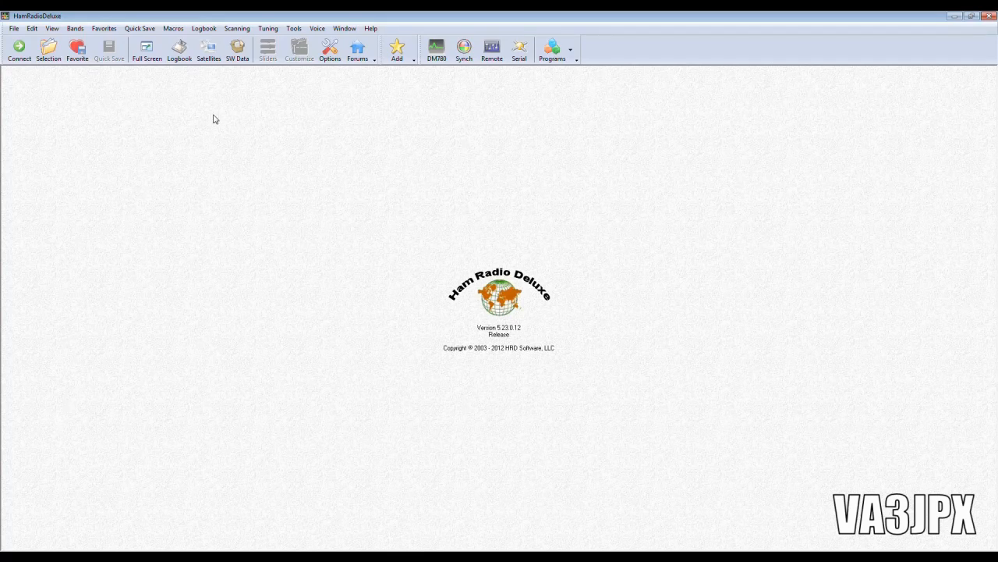
mouse_move(107, 15)
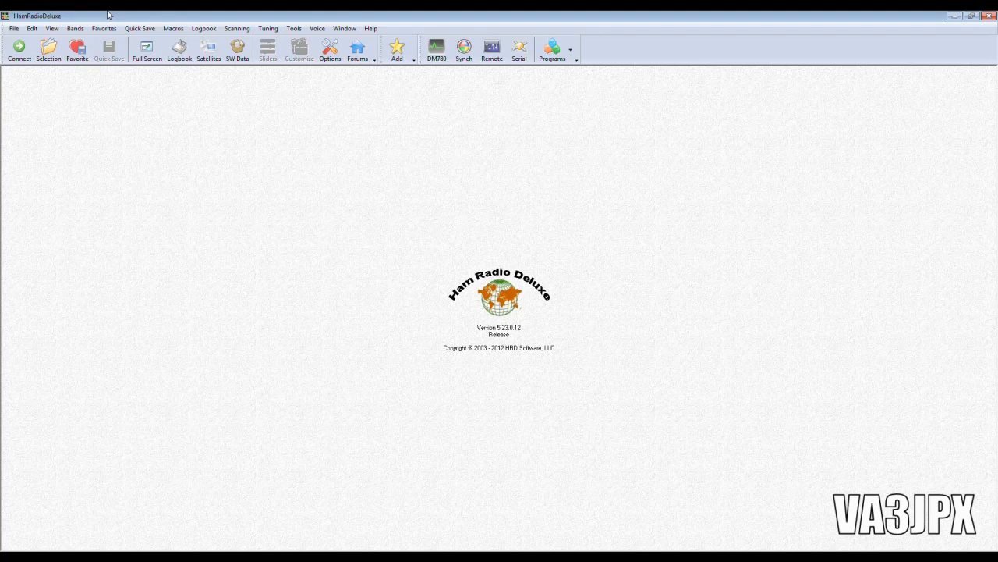
mouse_move(384, 19)
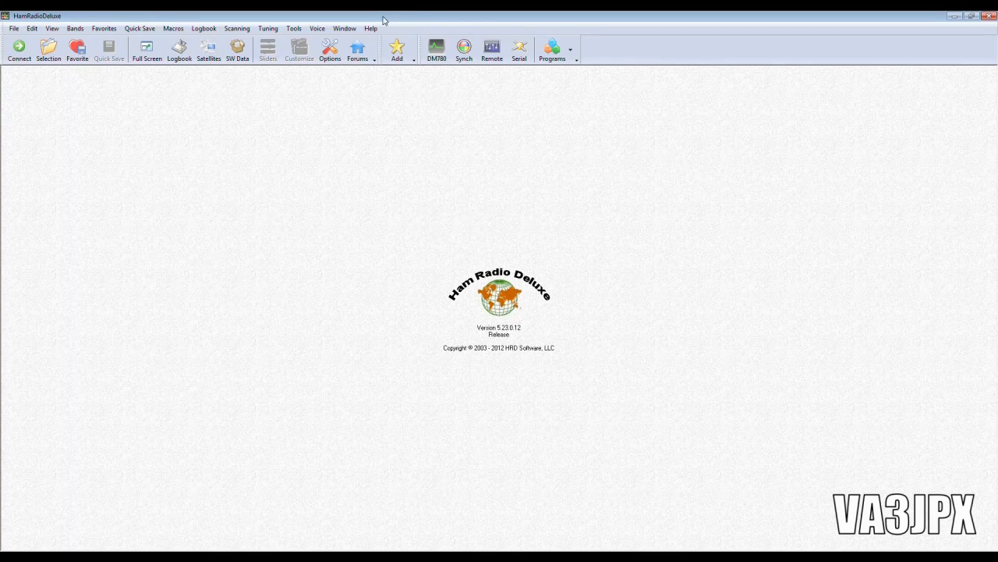
mouse_move(18, 48)
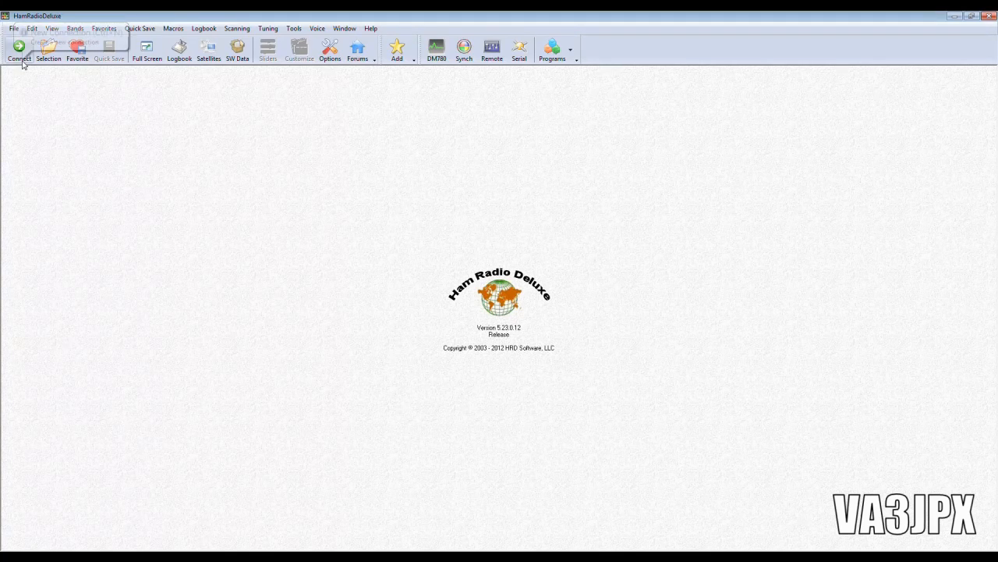
mouse_move(18, 48)
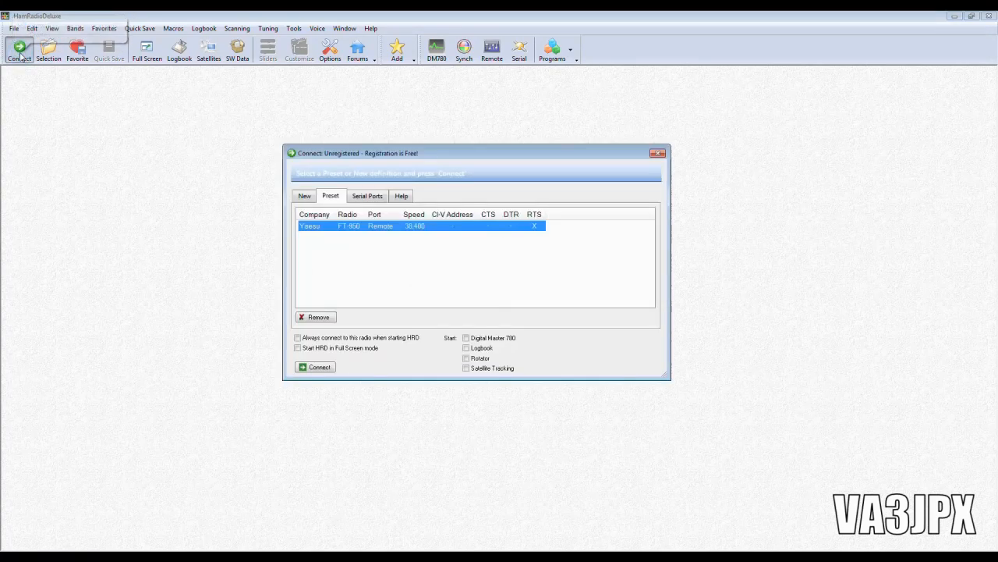
mouse_move(340, 204)
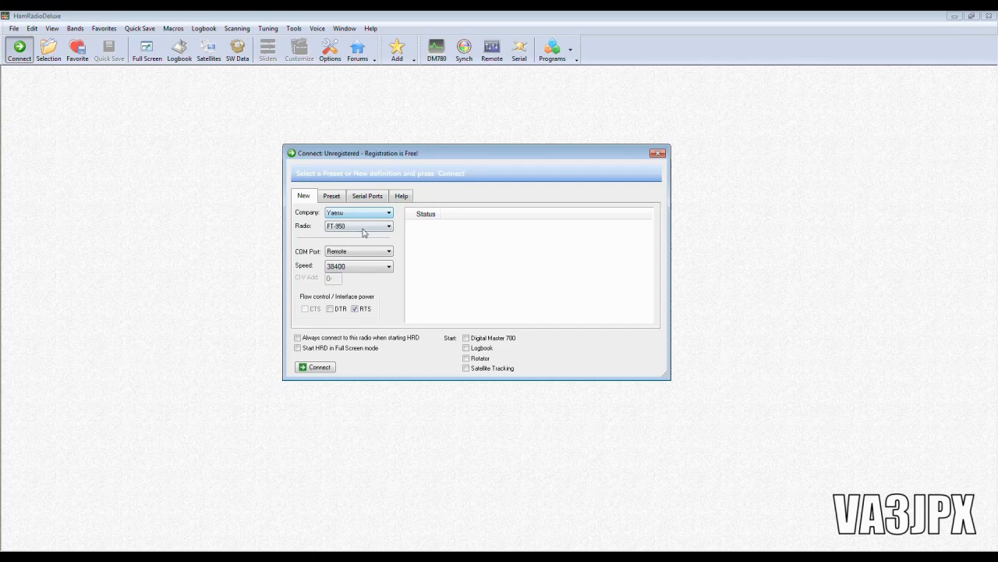
Choose Yaesu FT-950 on the Remote COM port at 38400 speed for the new connection
click(355, 225)
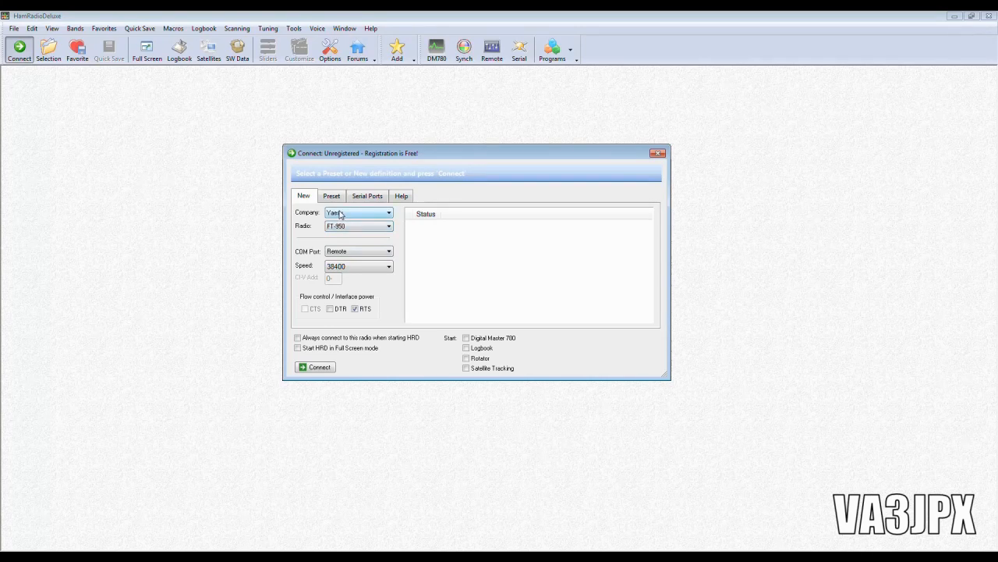
mouse_move(356, 231)
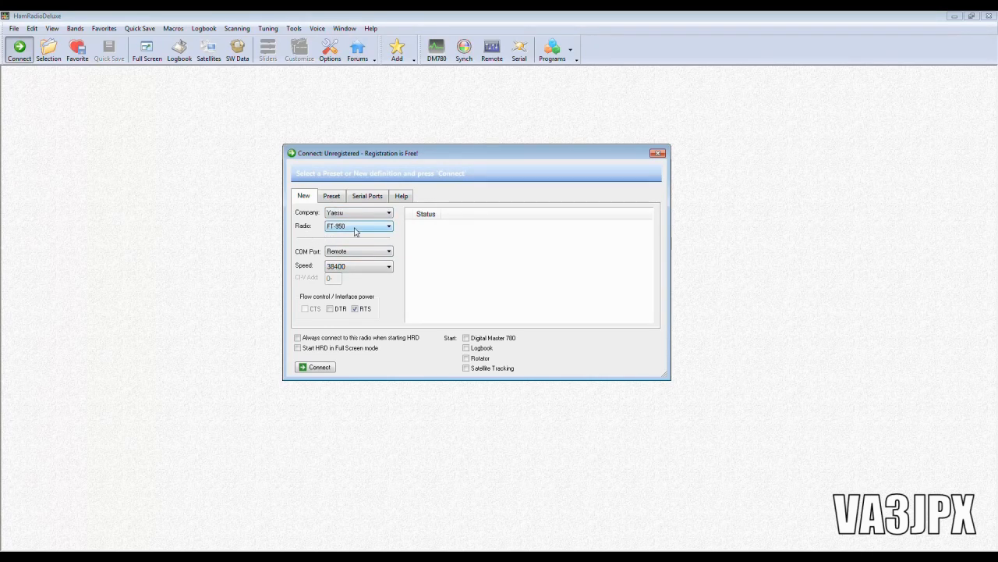
mouse_move(311, 234)
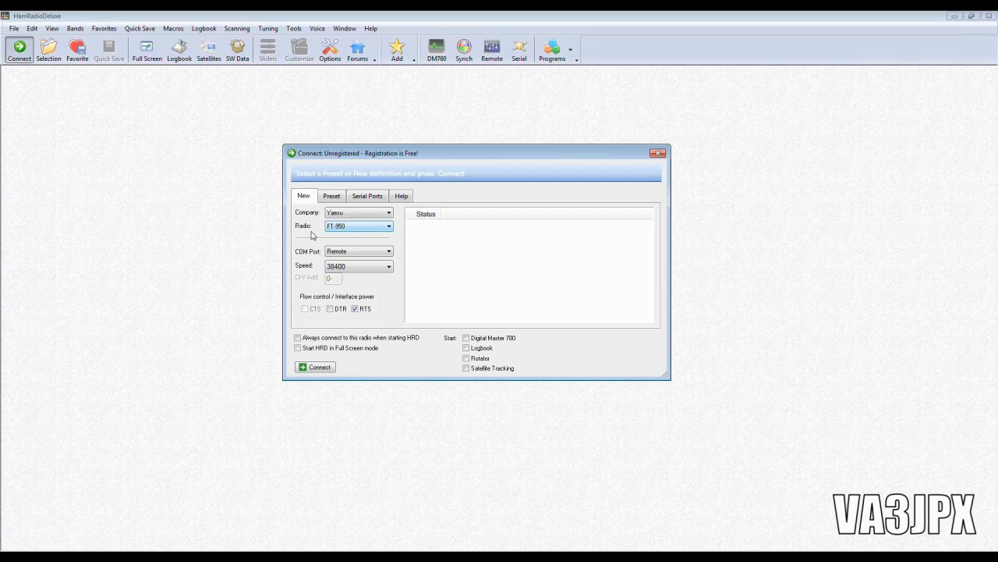
mouse_move(364, 227)
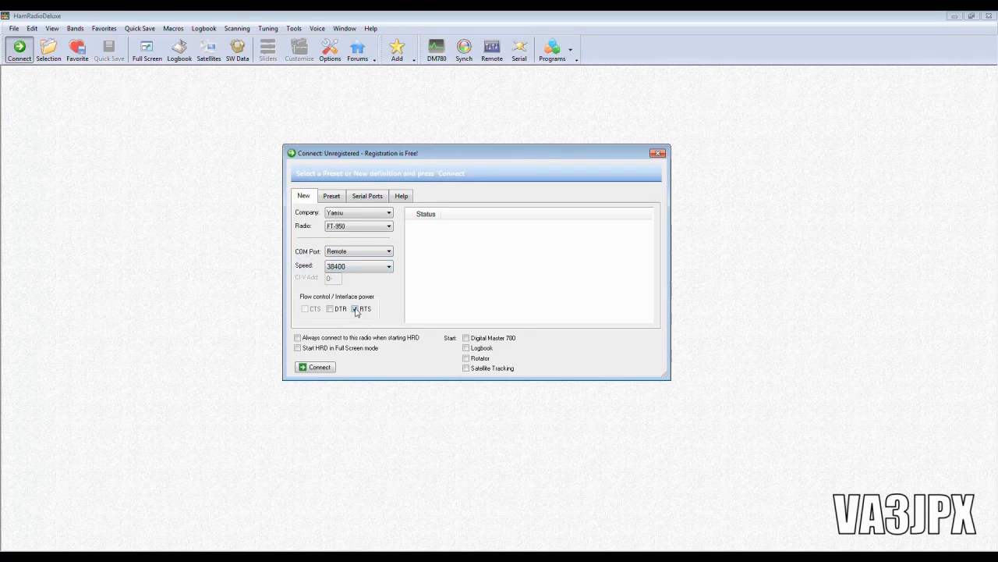
click(356, 309)
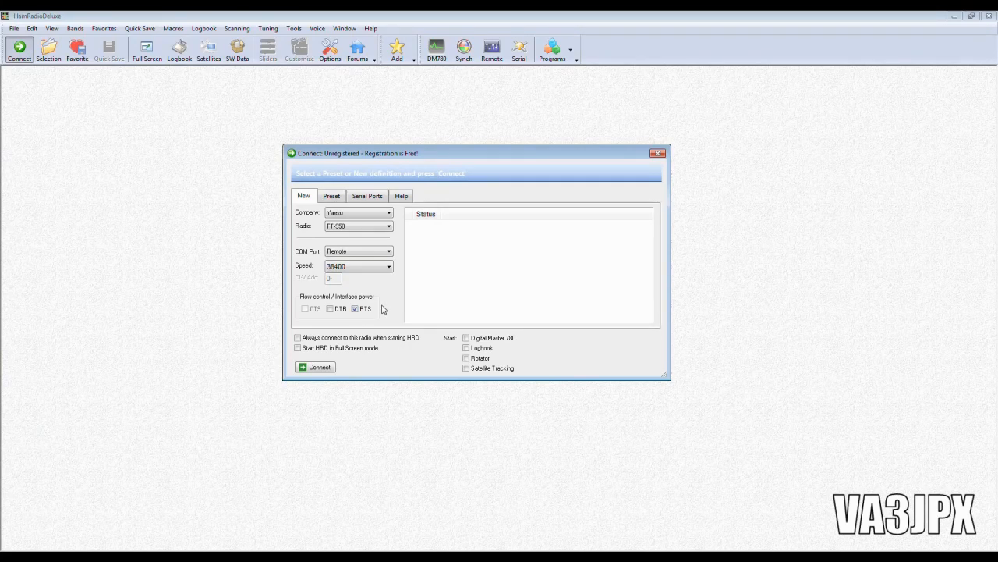
mouse_move(384, 297)
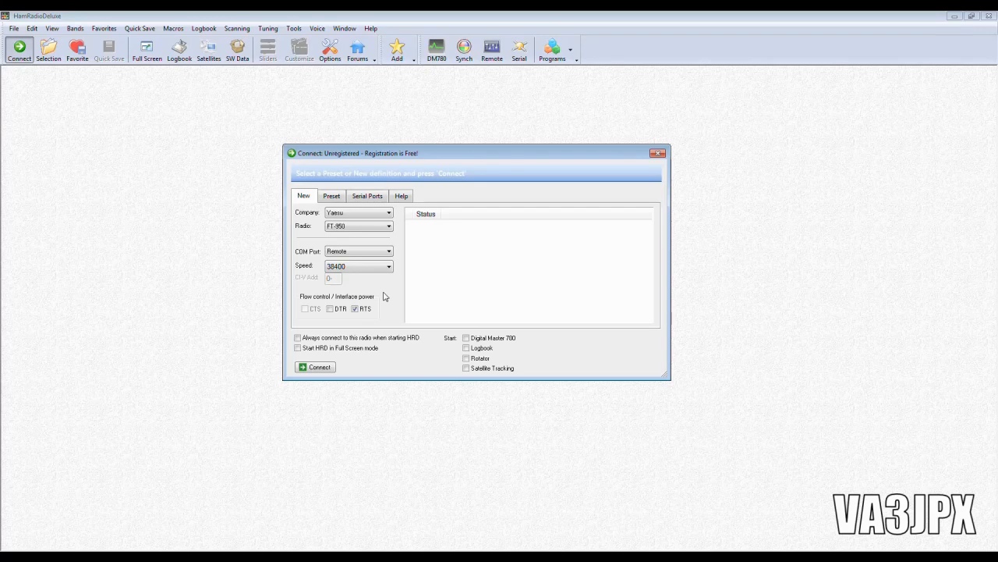
mouse_move(571, 352)
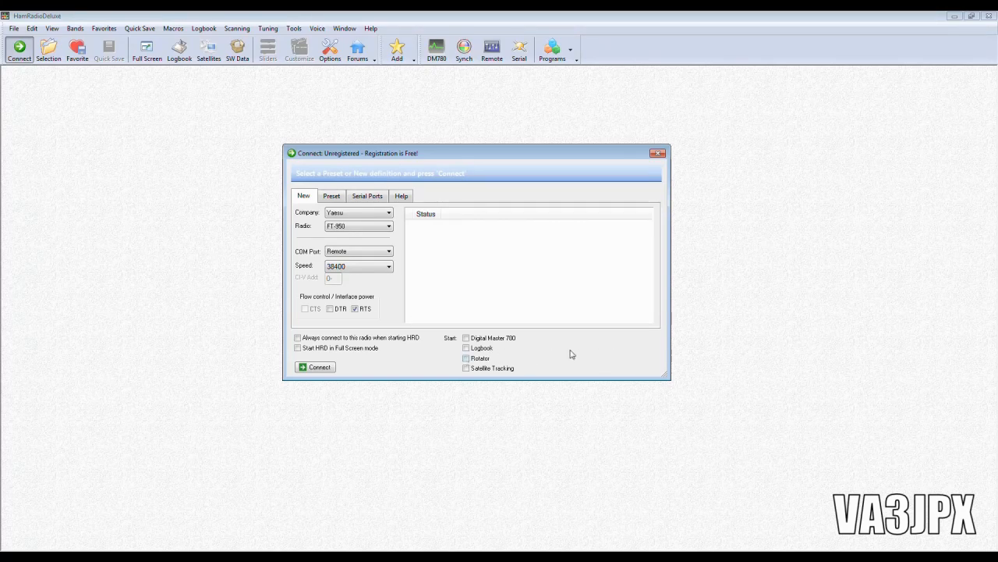
mouse_move(554, 350)
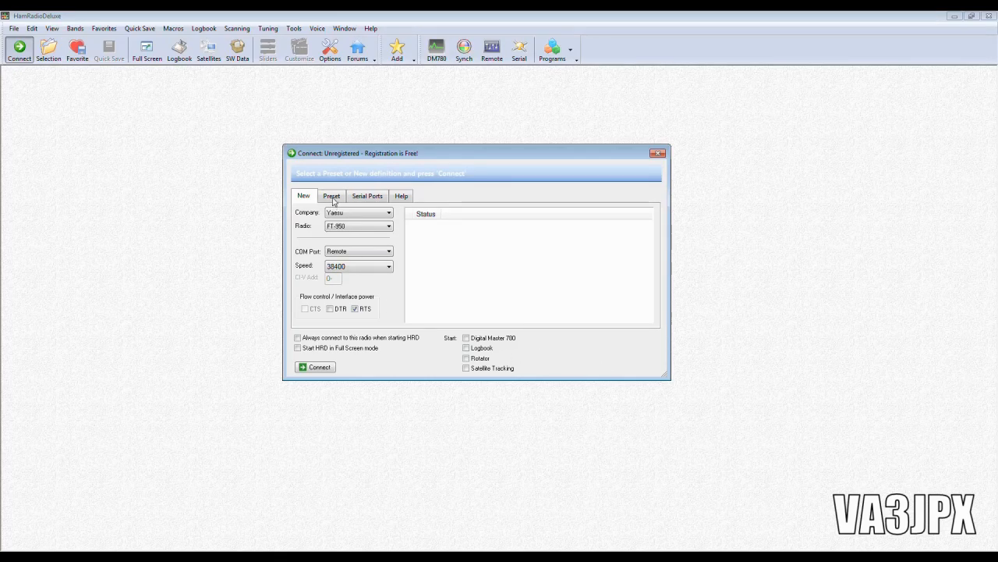
mouse_move(195, 19)
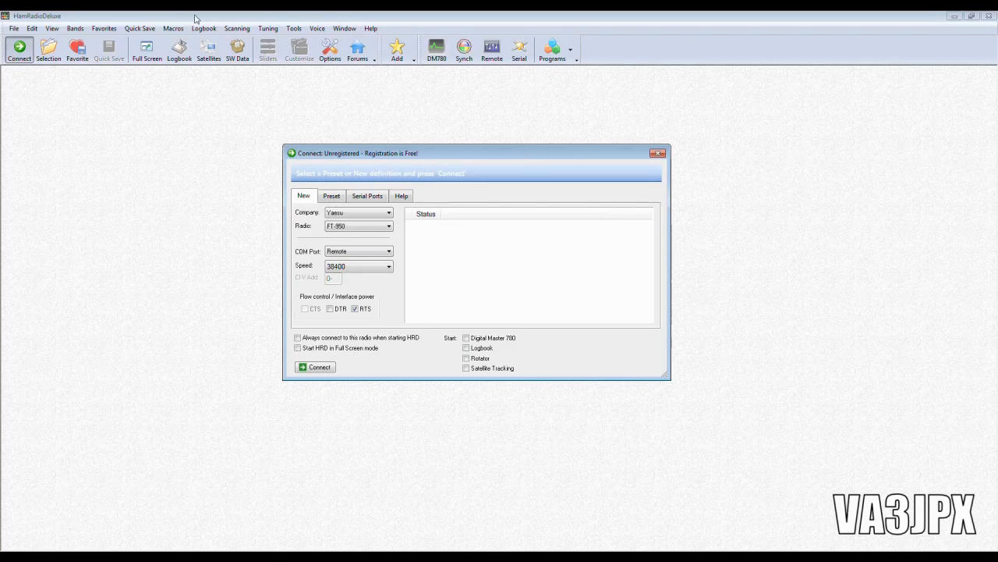
Connect using the saved Yaesu FT-950 Remote preset, bringing up the Remote Connection window
click(331, 196)
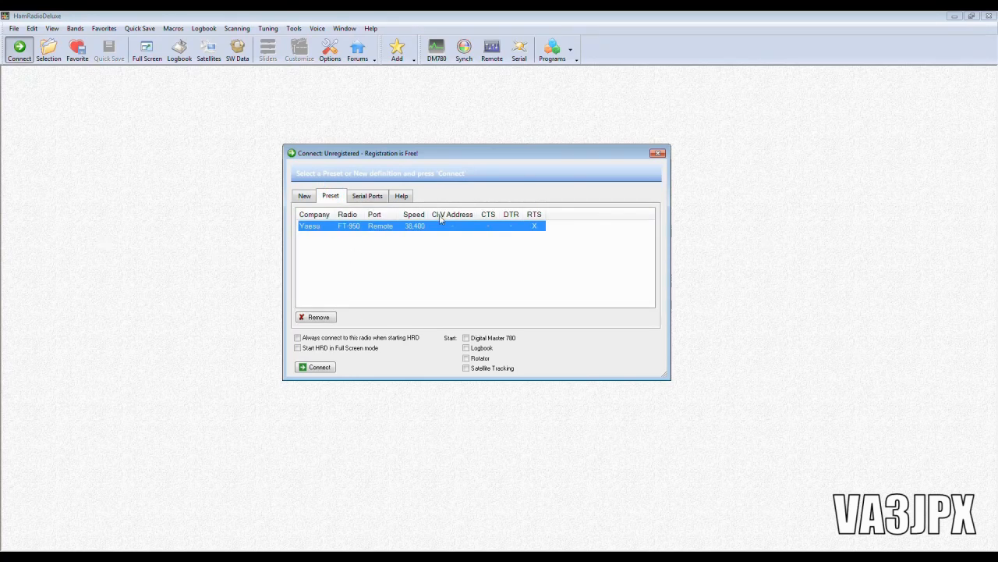
mouse_move(362, 232)
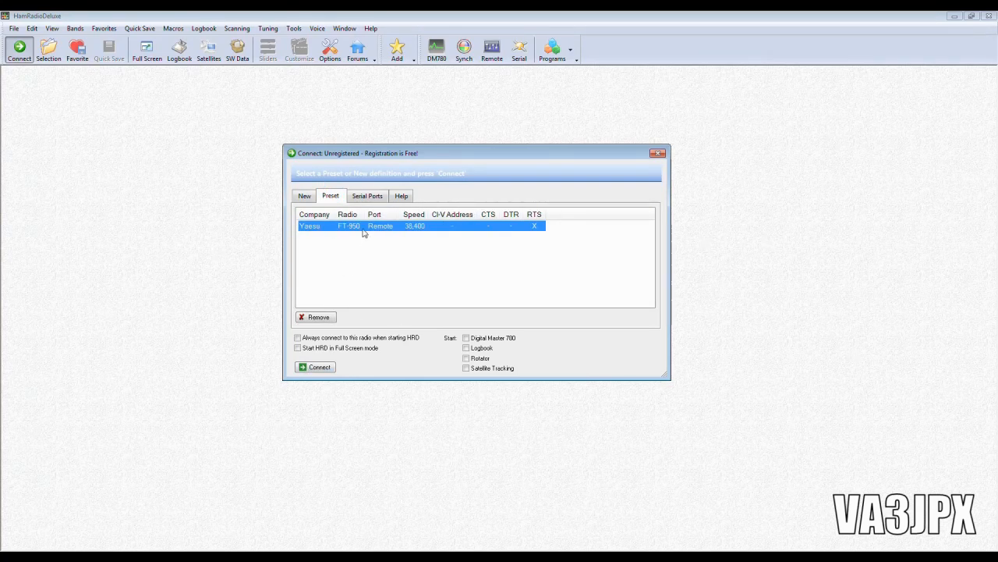
click(315, 367)
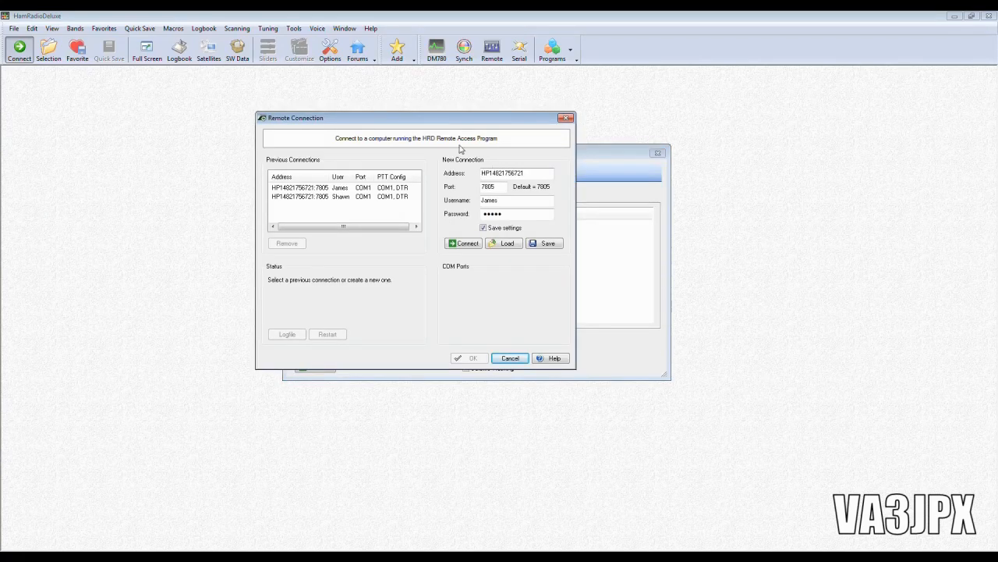
Reposition the Remote Connection window and select the whole port number 7905
drag(415, 119, 446, 156)
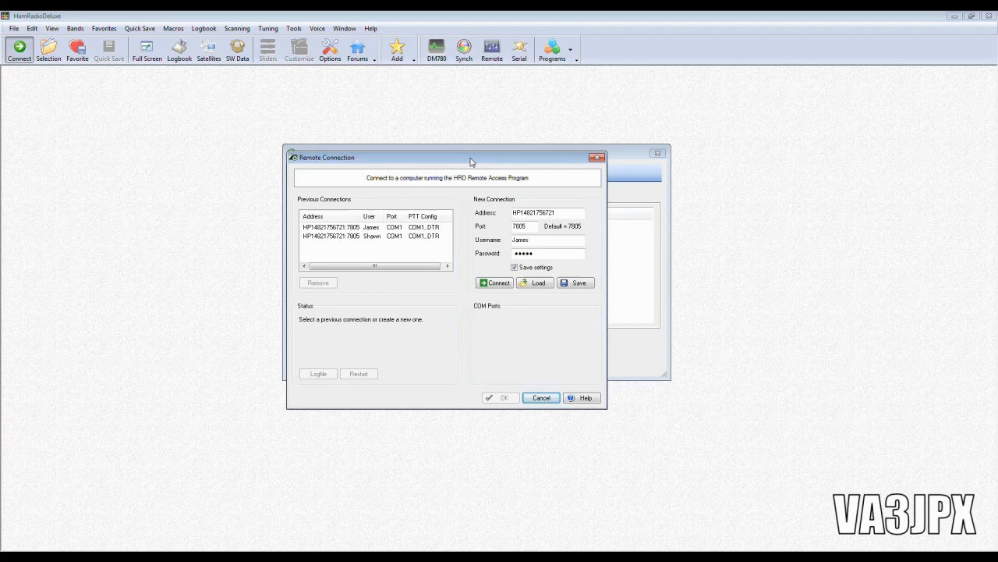
mouse_move(439, 206)
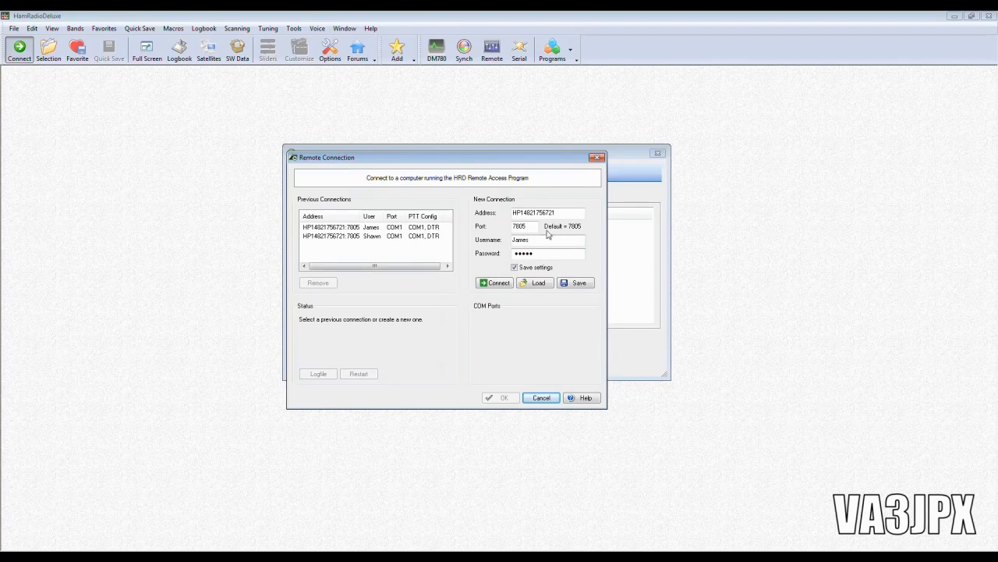
click(546, 212)
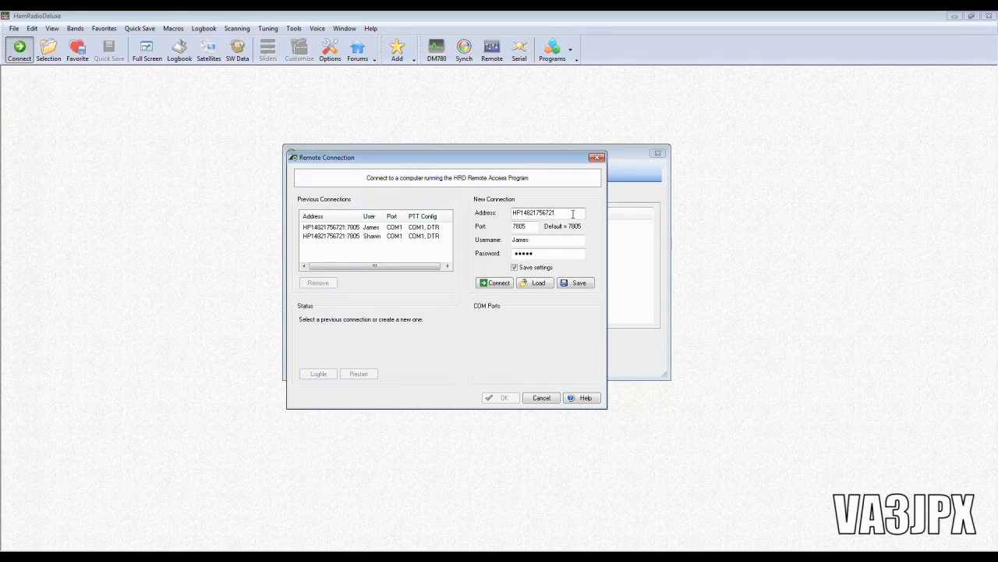
triple_click(524, 226)
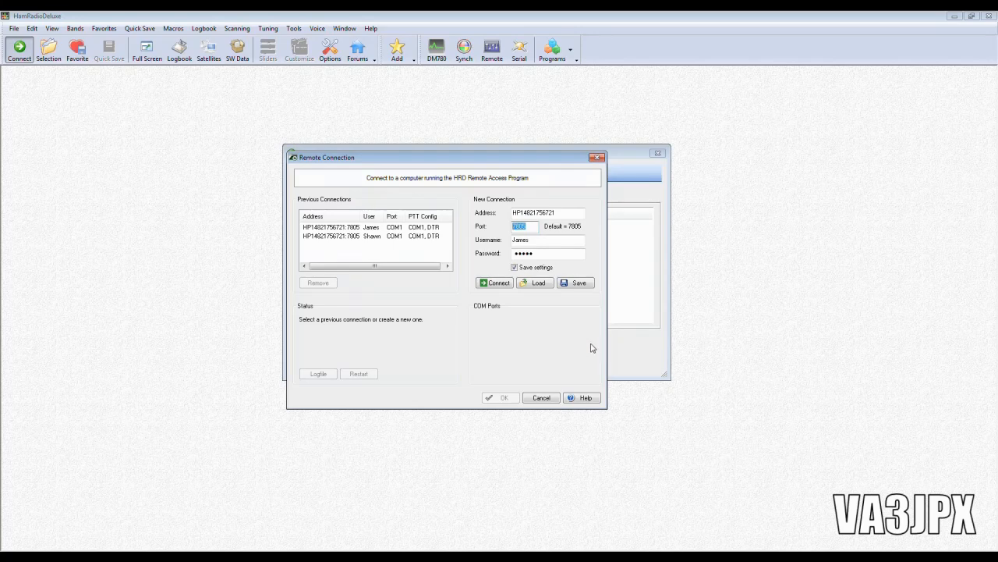
mouse_move(596, 353)
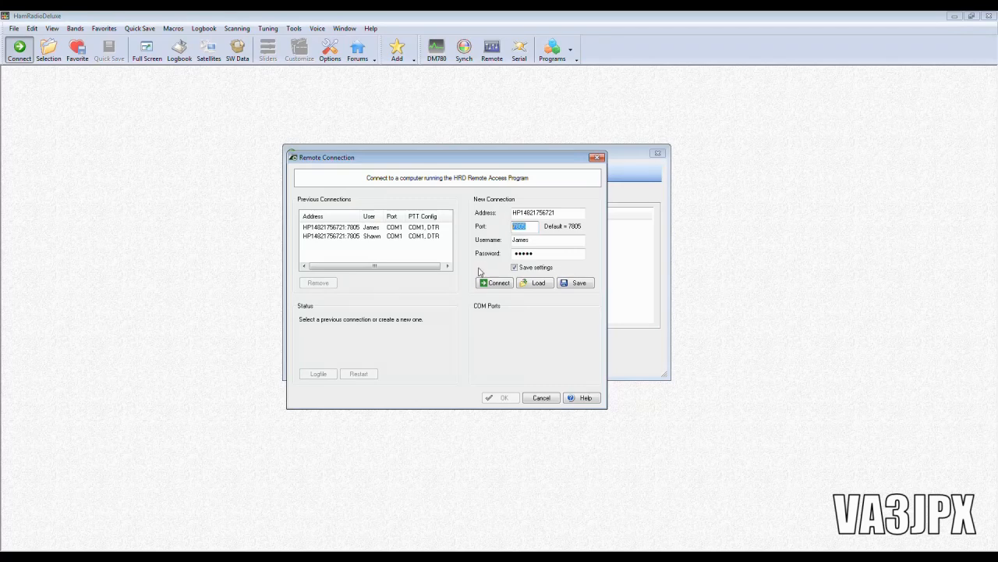
Log in to the remote server after the invalid-password retry and acknowledge its welcome message
click(495, 282)
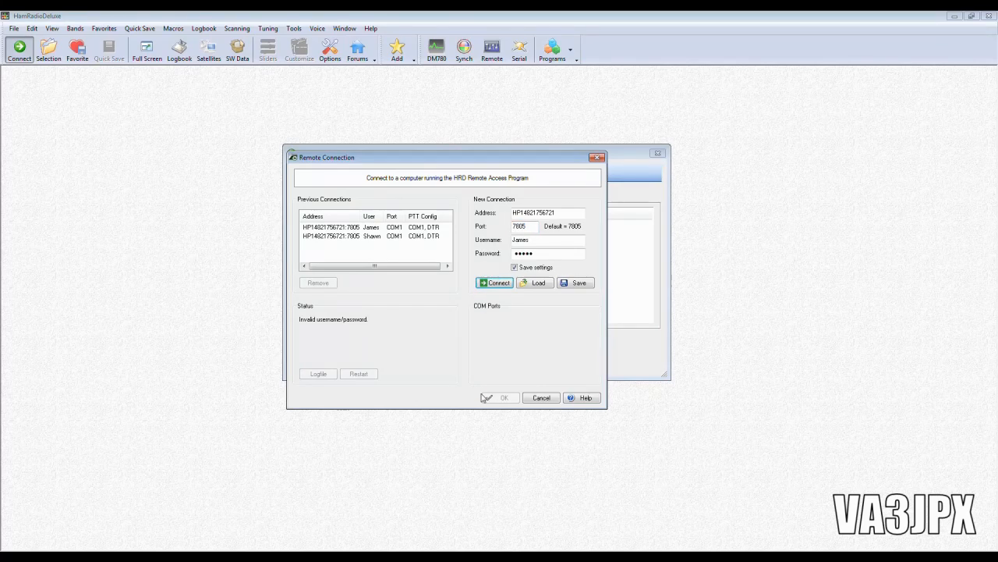
click(493, 282)
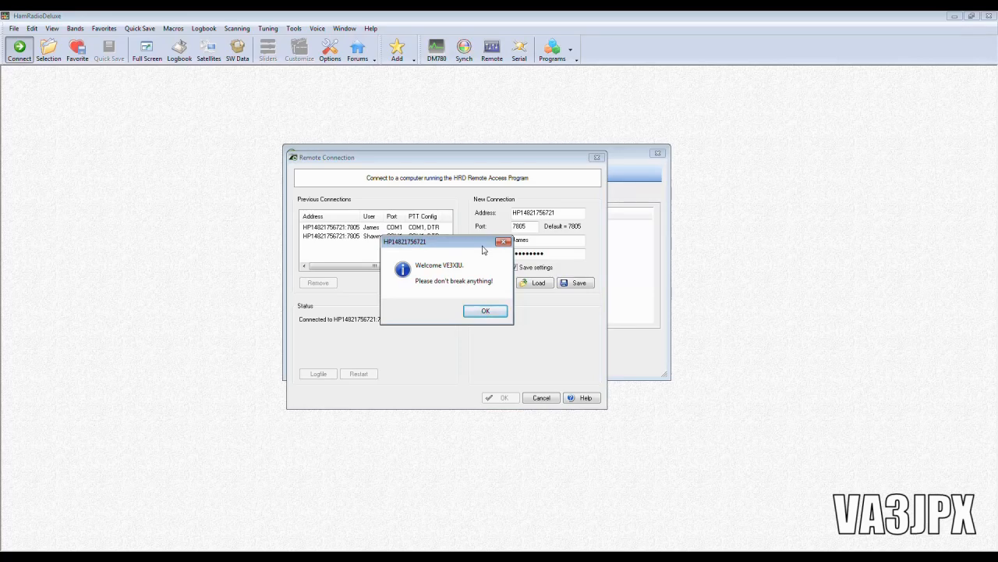
mouse_move(480, 253)
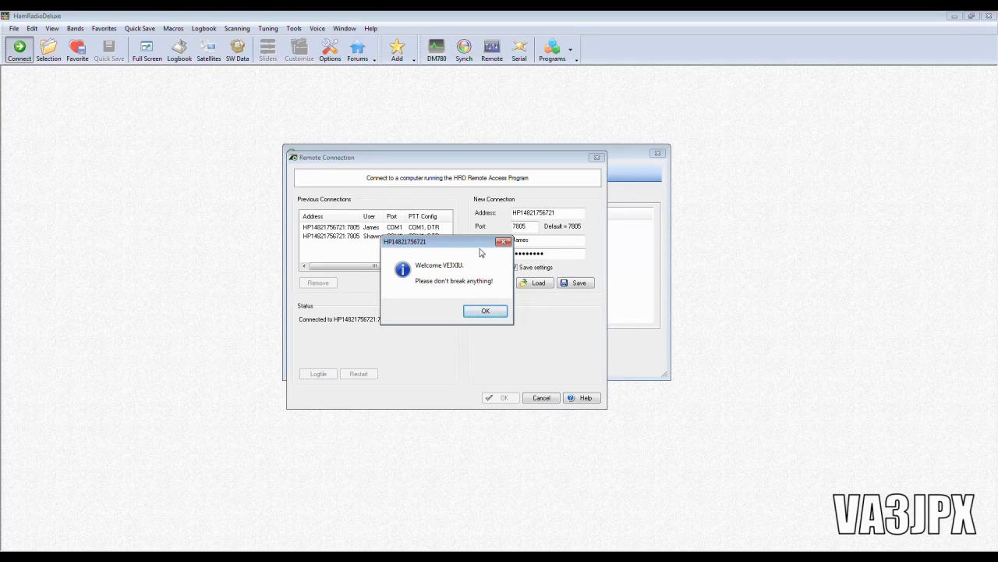
mouse_move(471, 269)
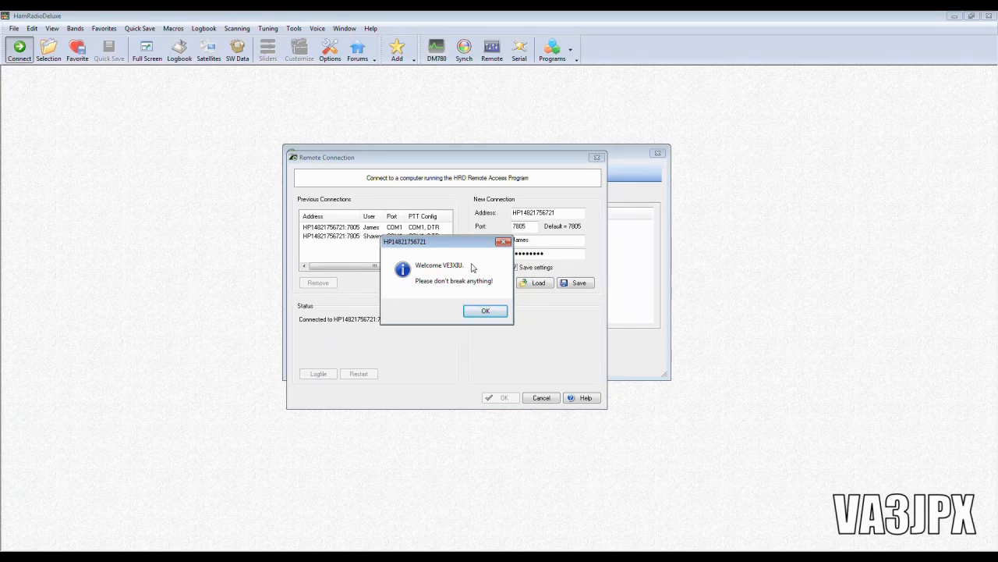
mouse_move(471, 275)
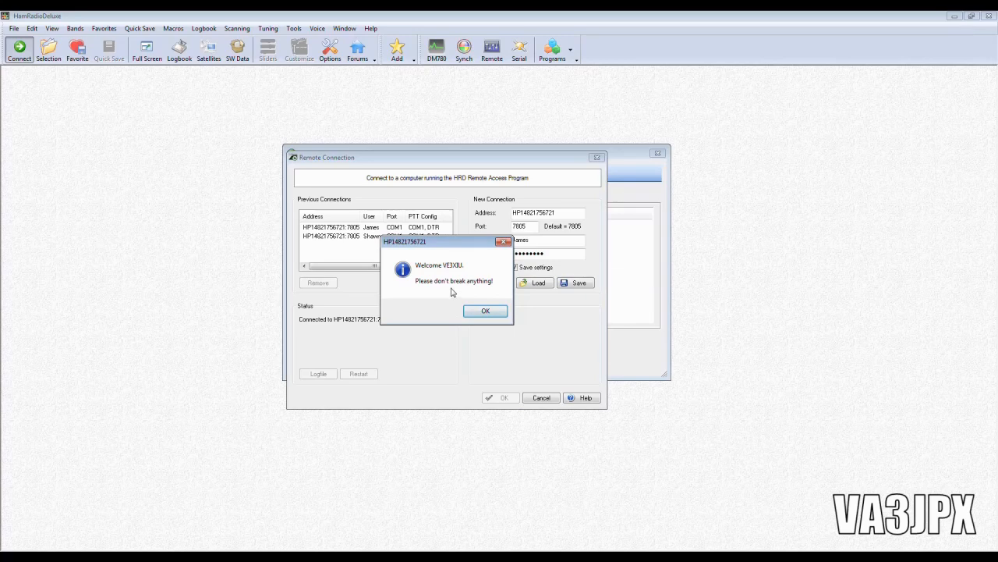
click(485, 311)
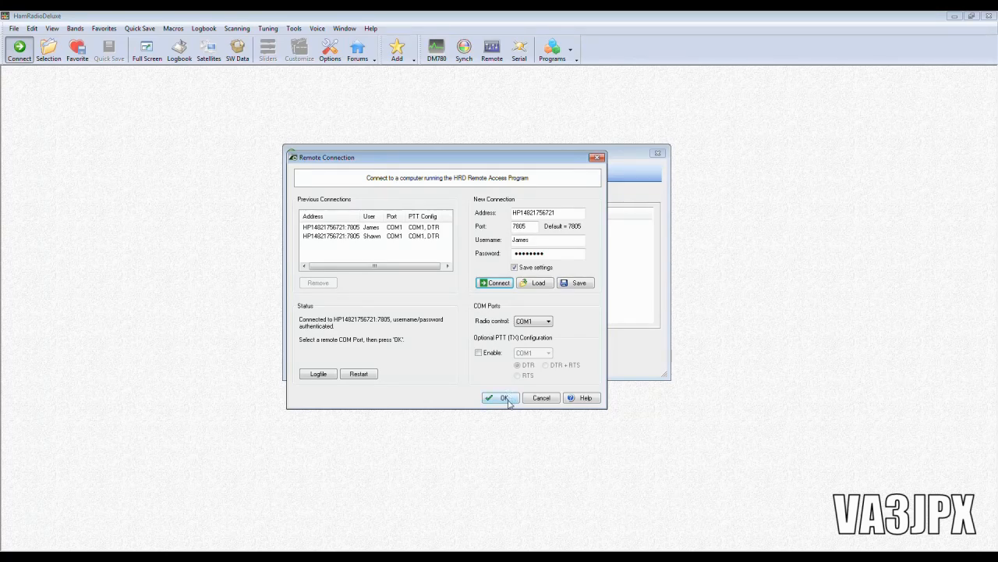
mouse_move(496, 378)
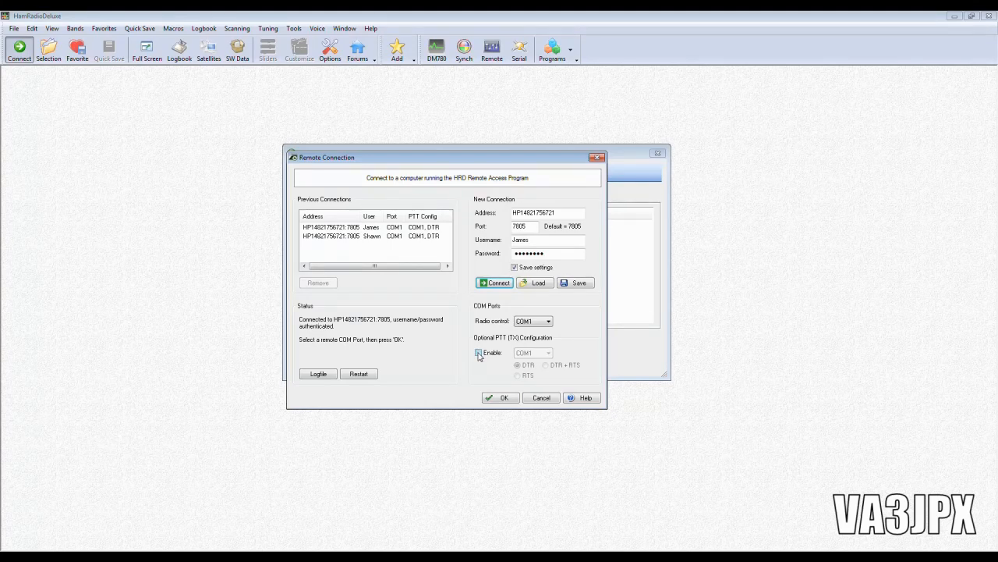
click(478, 353)
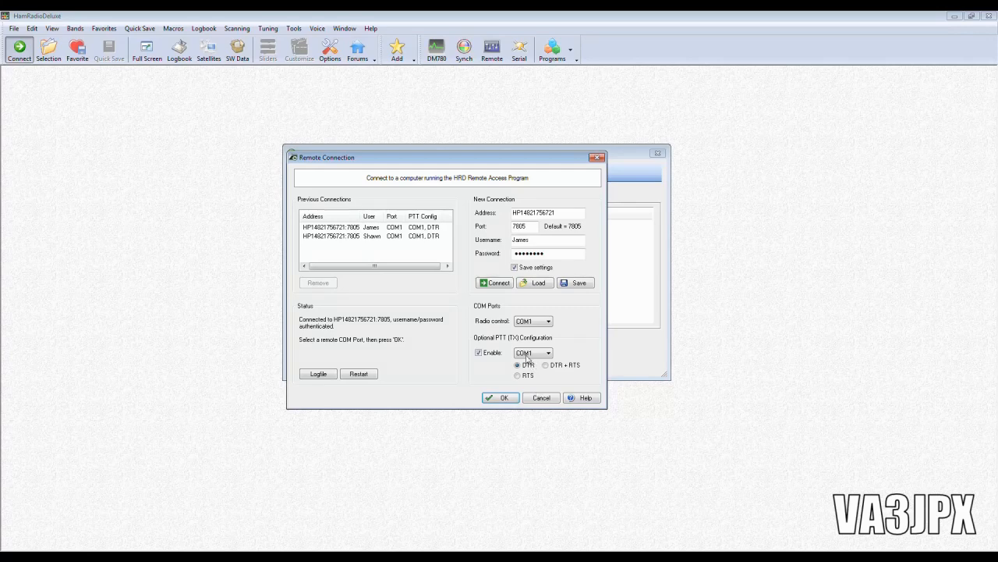
click(478, 353)
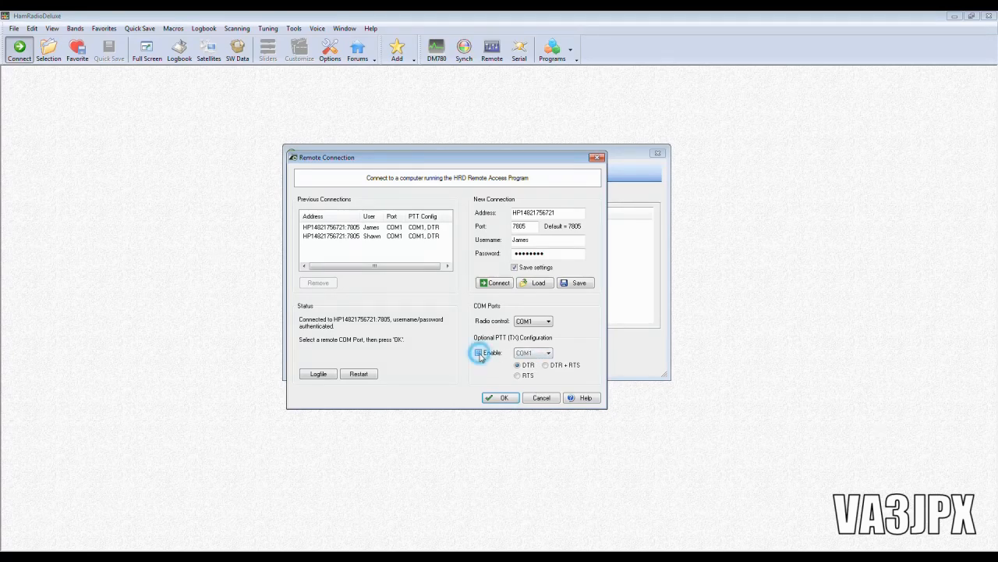
click(477, 353)
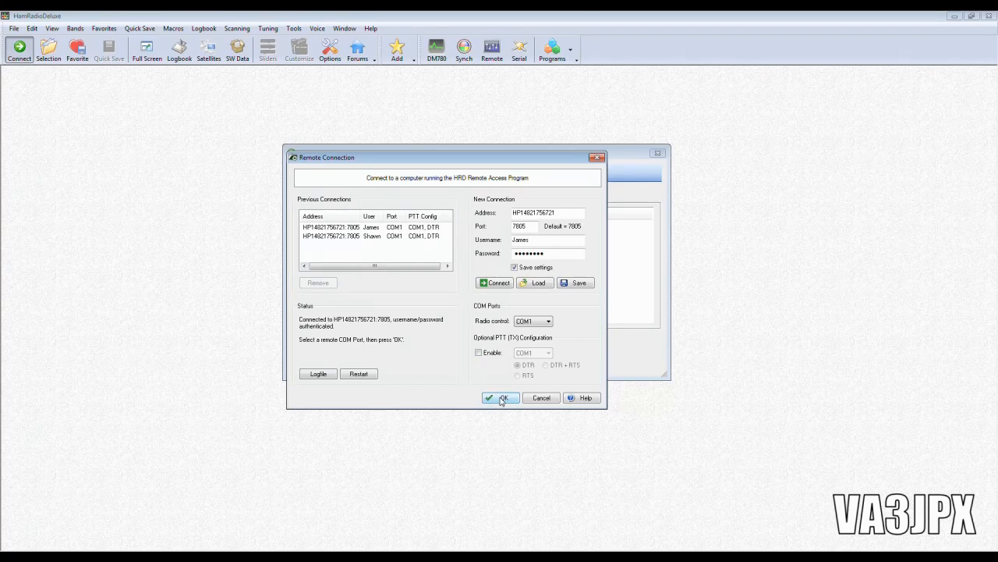
Accept the remote port settings so HRD connects and shows the FT-950 panel at 7.255.000
click(499, 398)
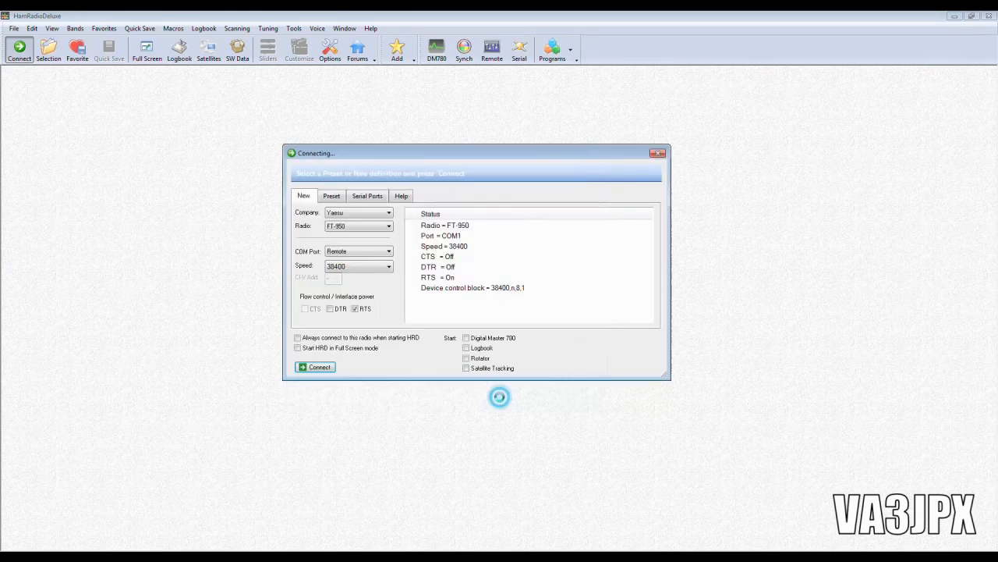
scroll(down, 3)
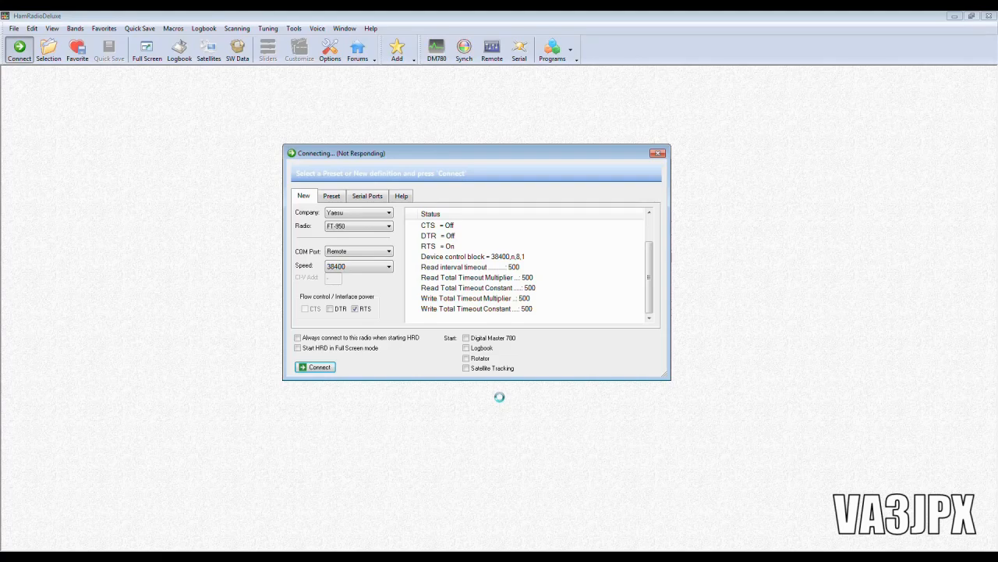
click(315, 367)
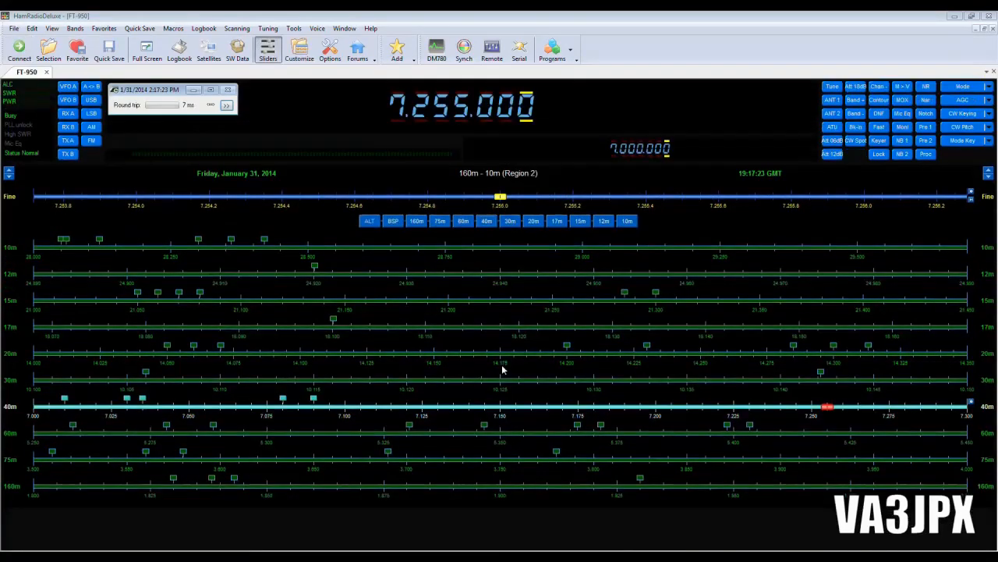
click(268, 49)
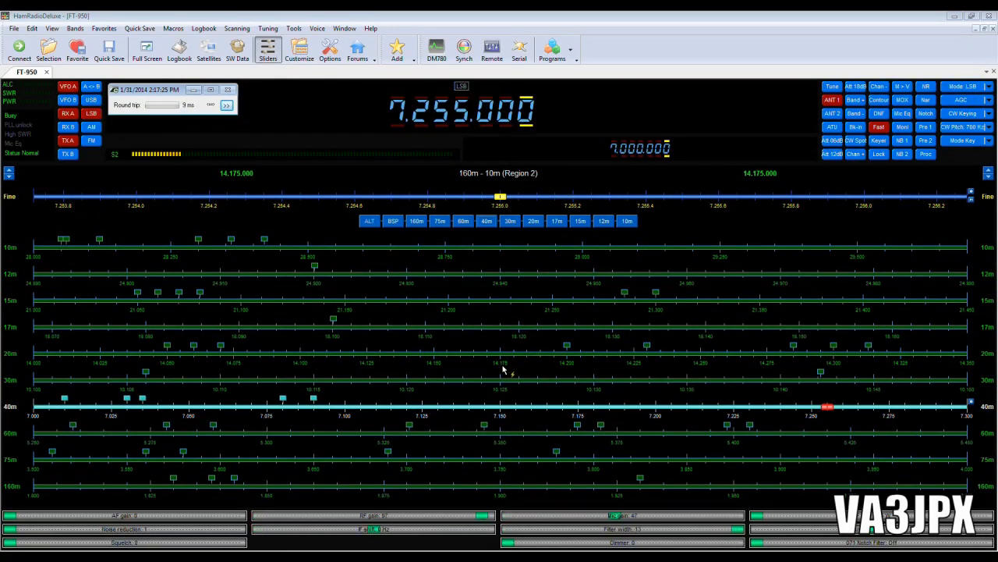